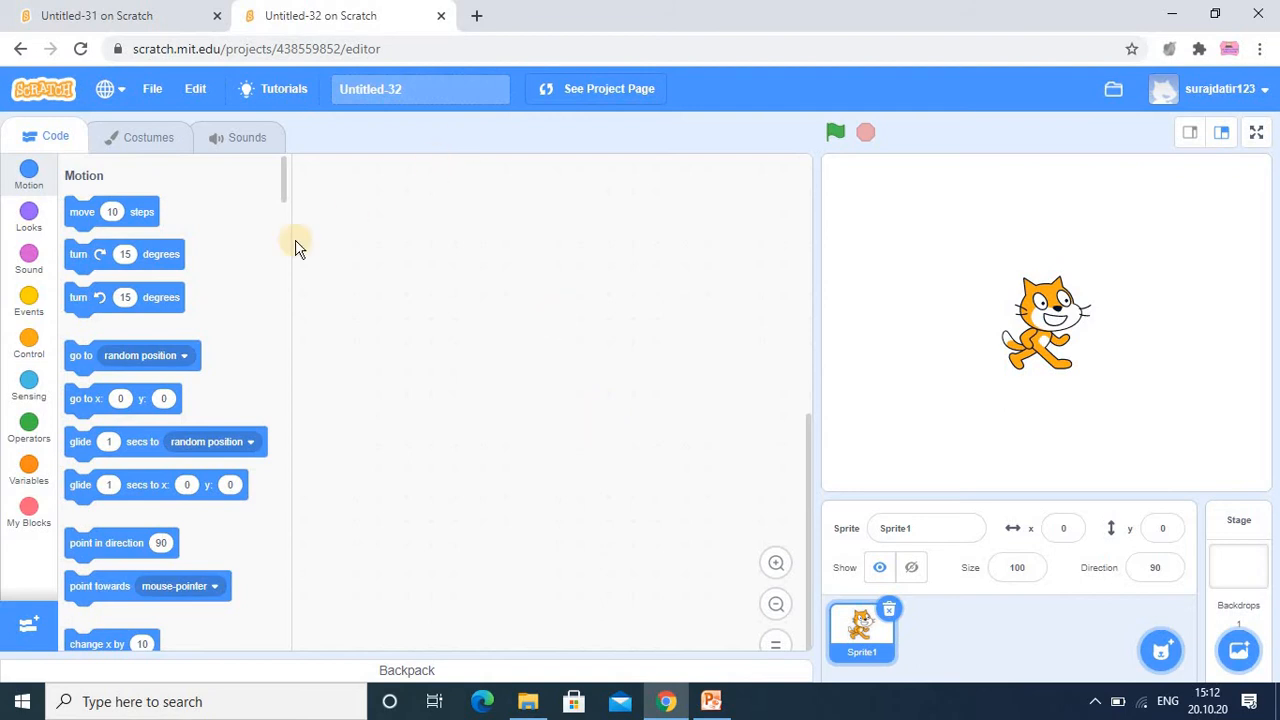
mouse_move(305, 252)
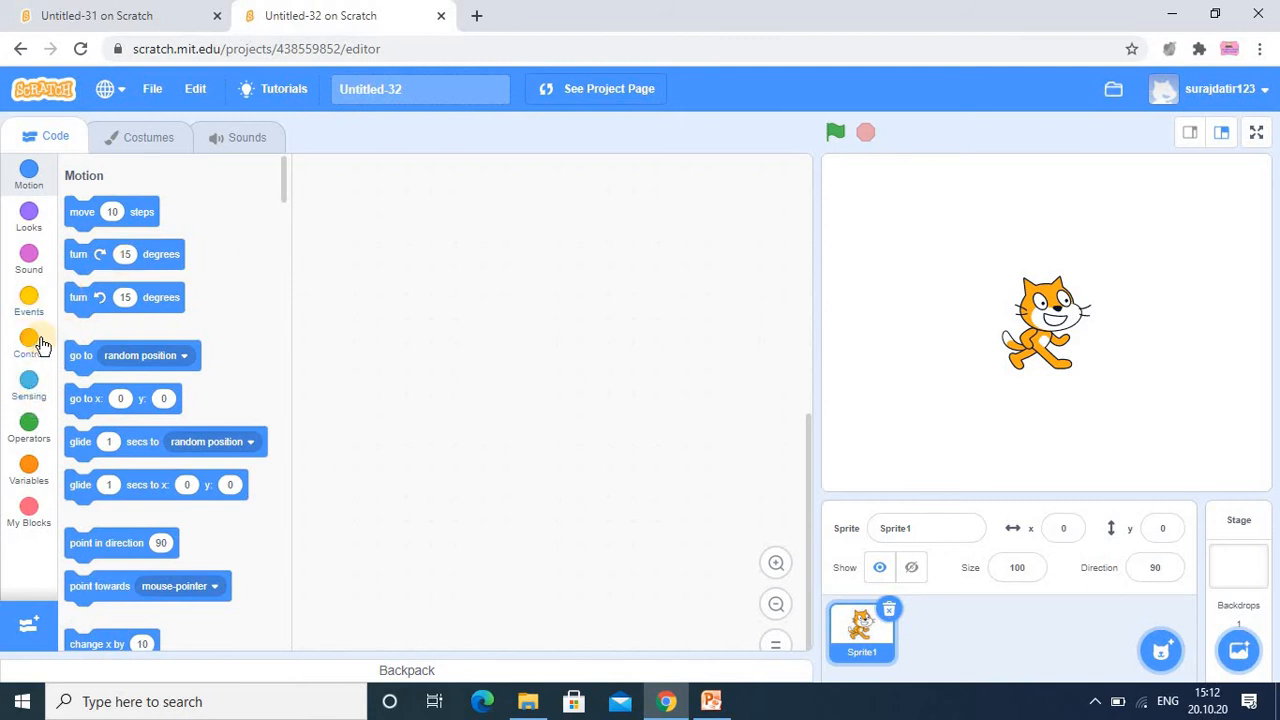
mouse_move(33, 308)
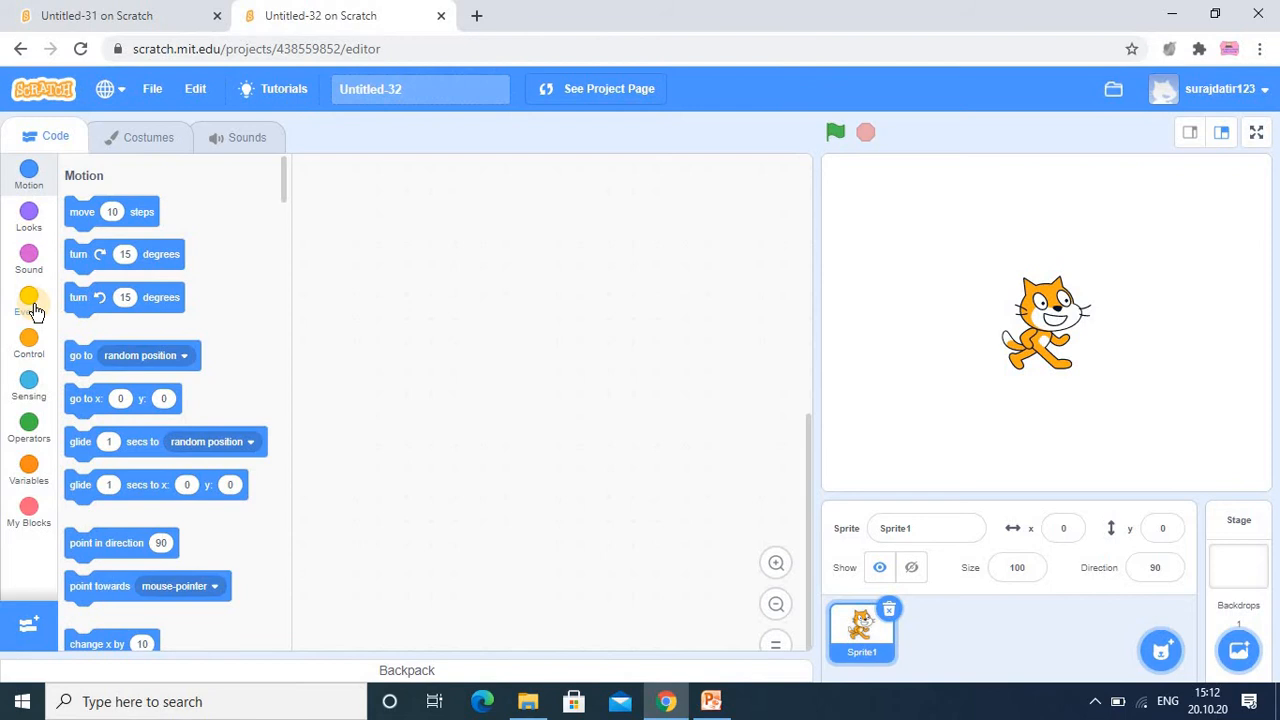
Drag the Events 'when this sprite clicked' hat block into the code area and position it.
click(28, 300)
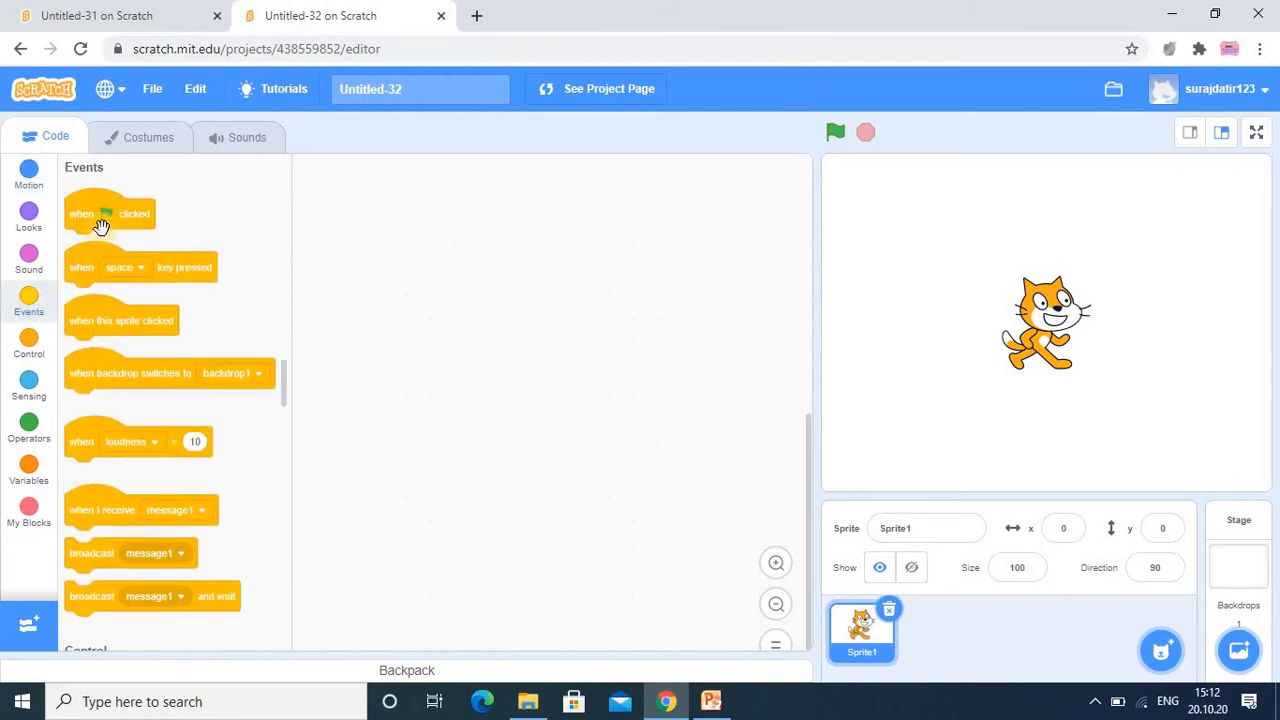
mouse_move(105, 318)
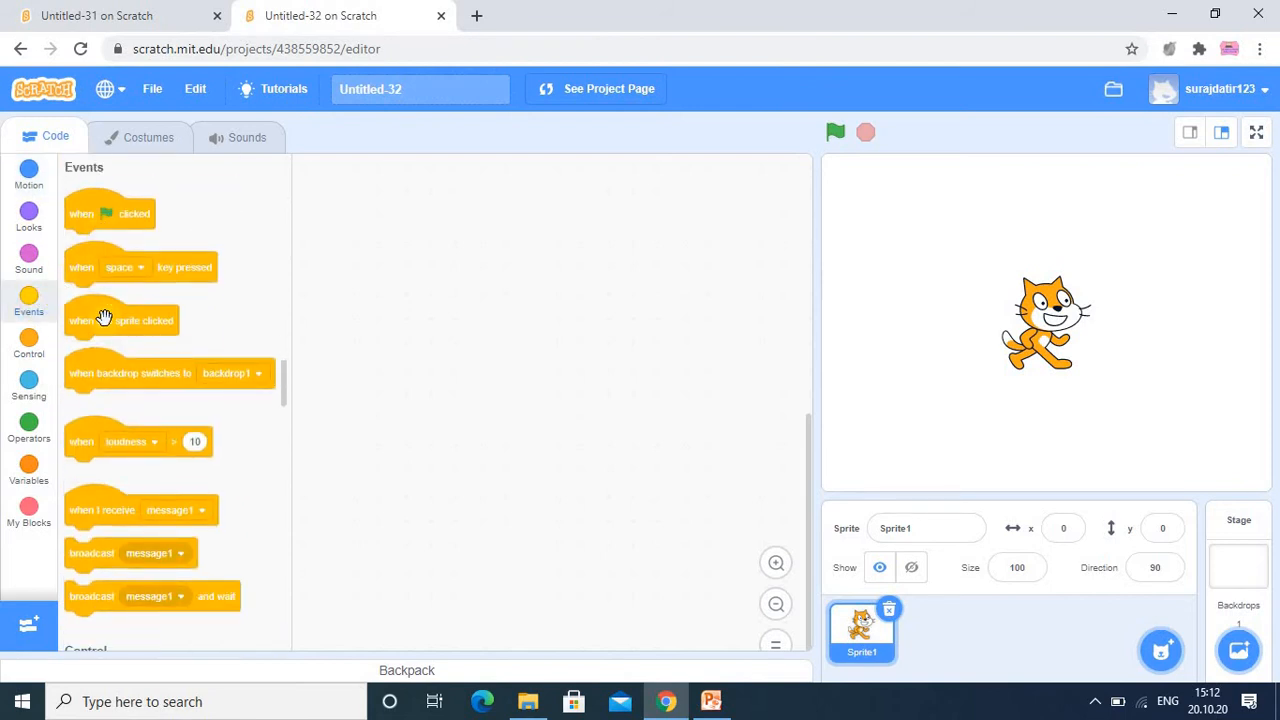
drag(120, 320, 410, 198)
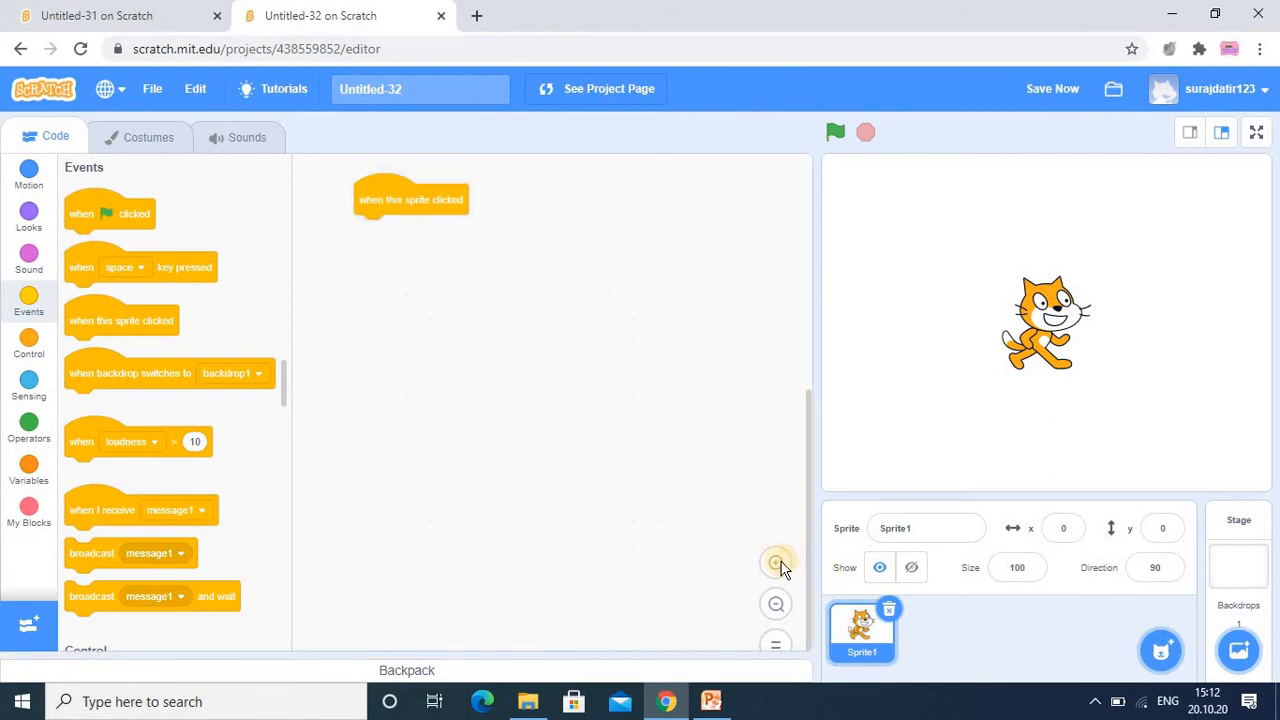
drag(410, 199, 477, 176)
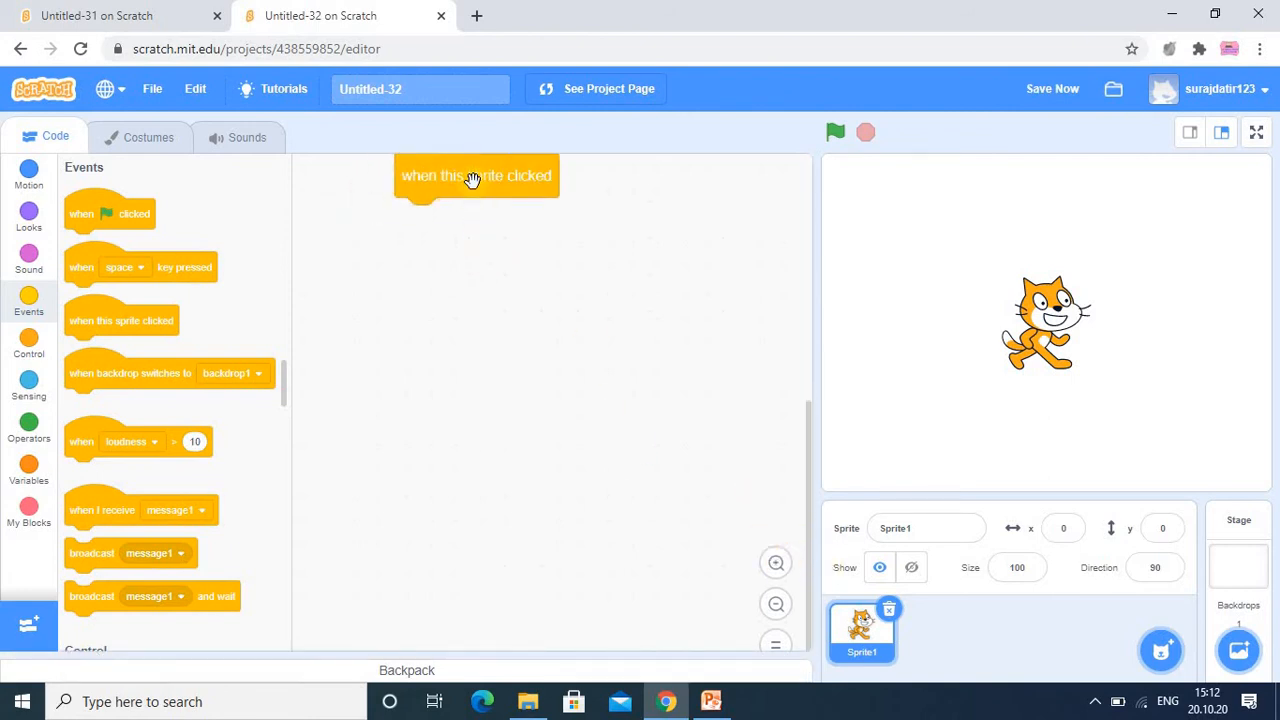
drag(476, 176, 406, 282)
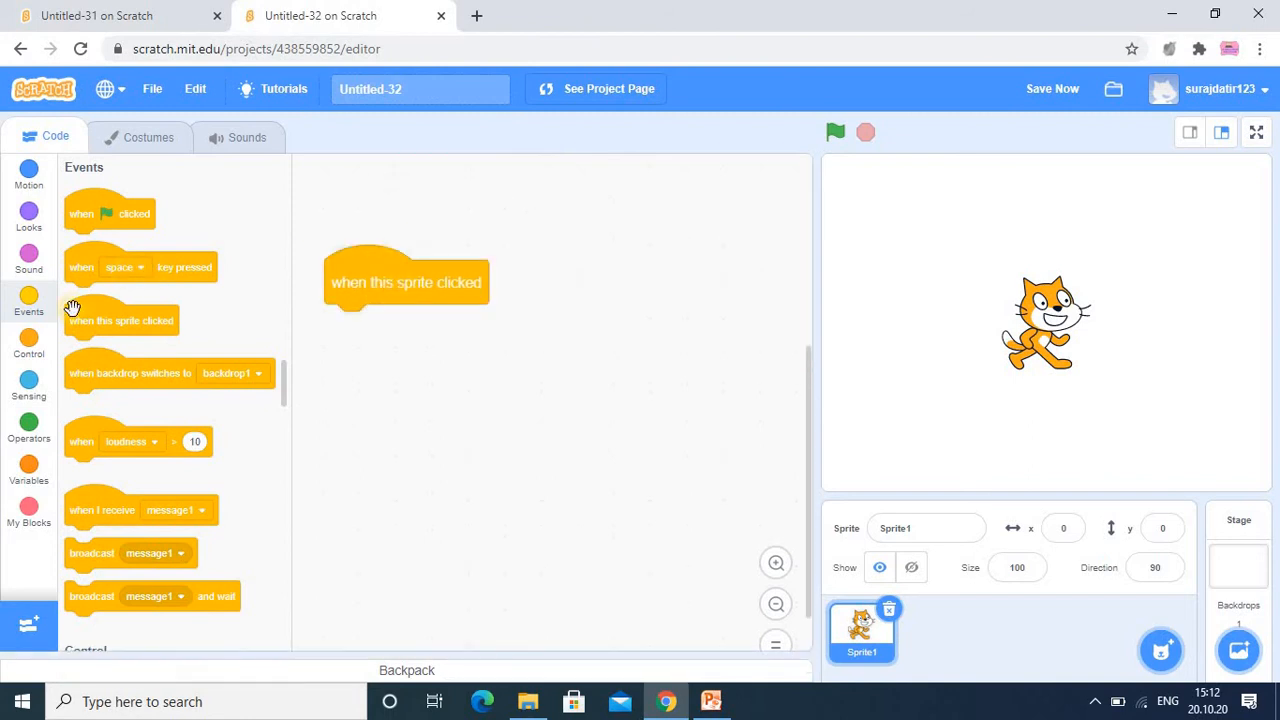
Build a forever loop under the hat that says 'Hello!' for 2 seconds, then waits 1 second.
click(28, 345)
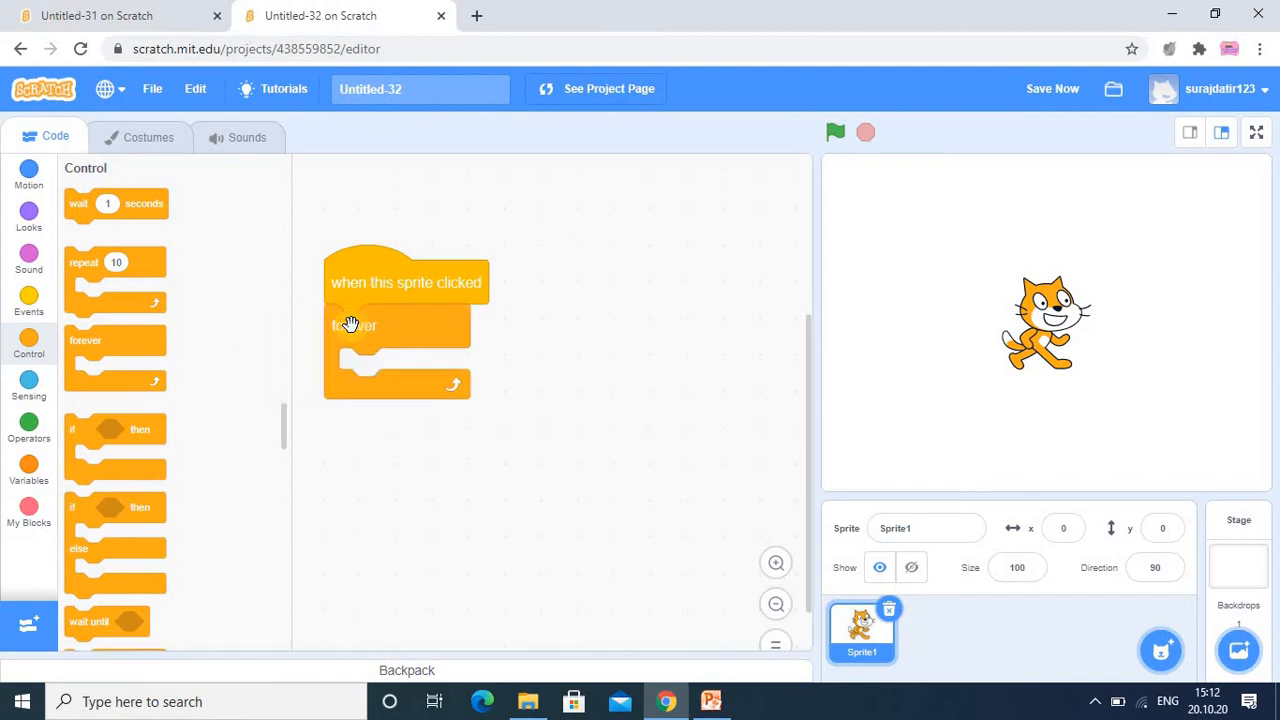
mouse_move(528, 352)
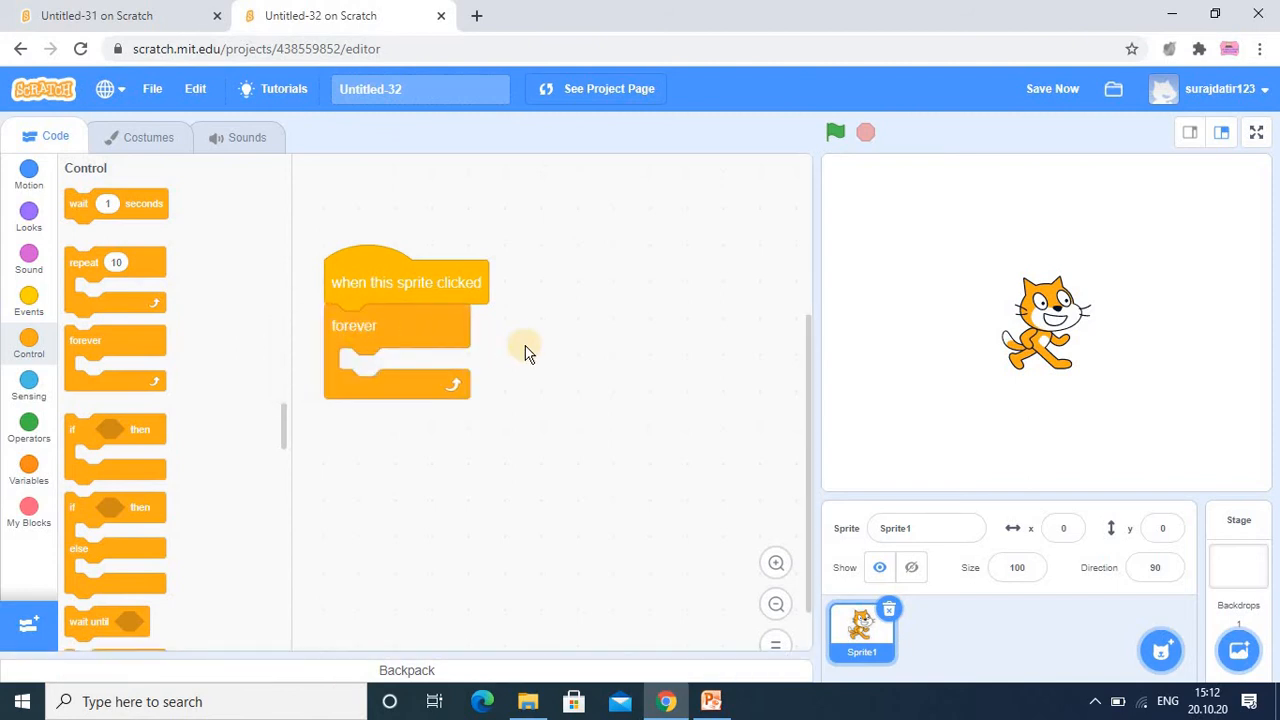
mouse_move(200, 343)
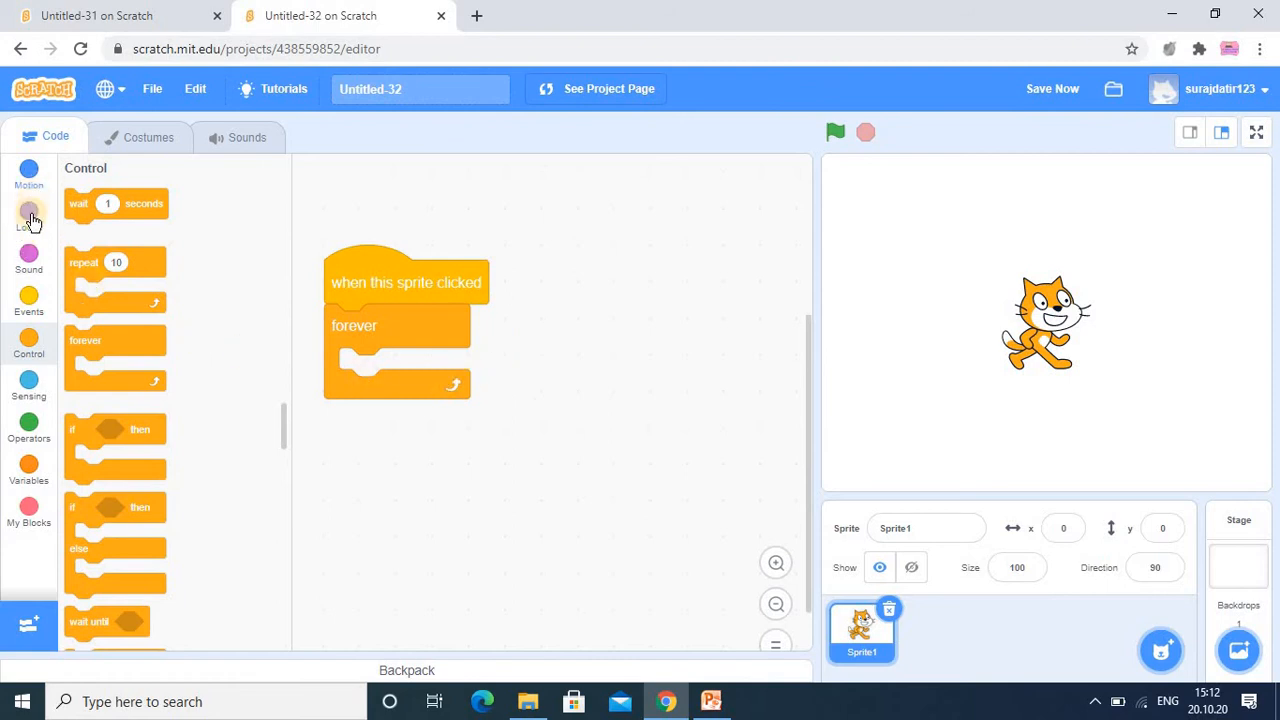
click(28, 210)
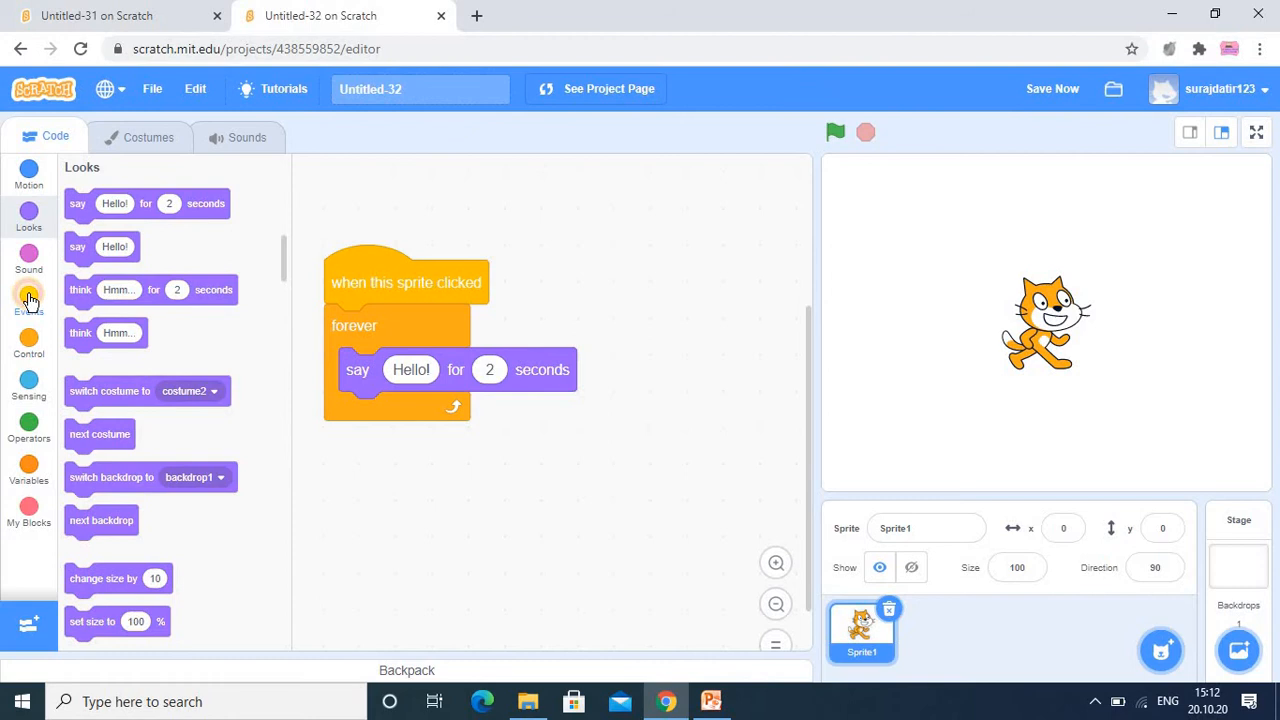
click(28, 343)
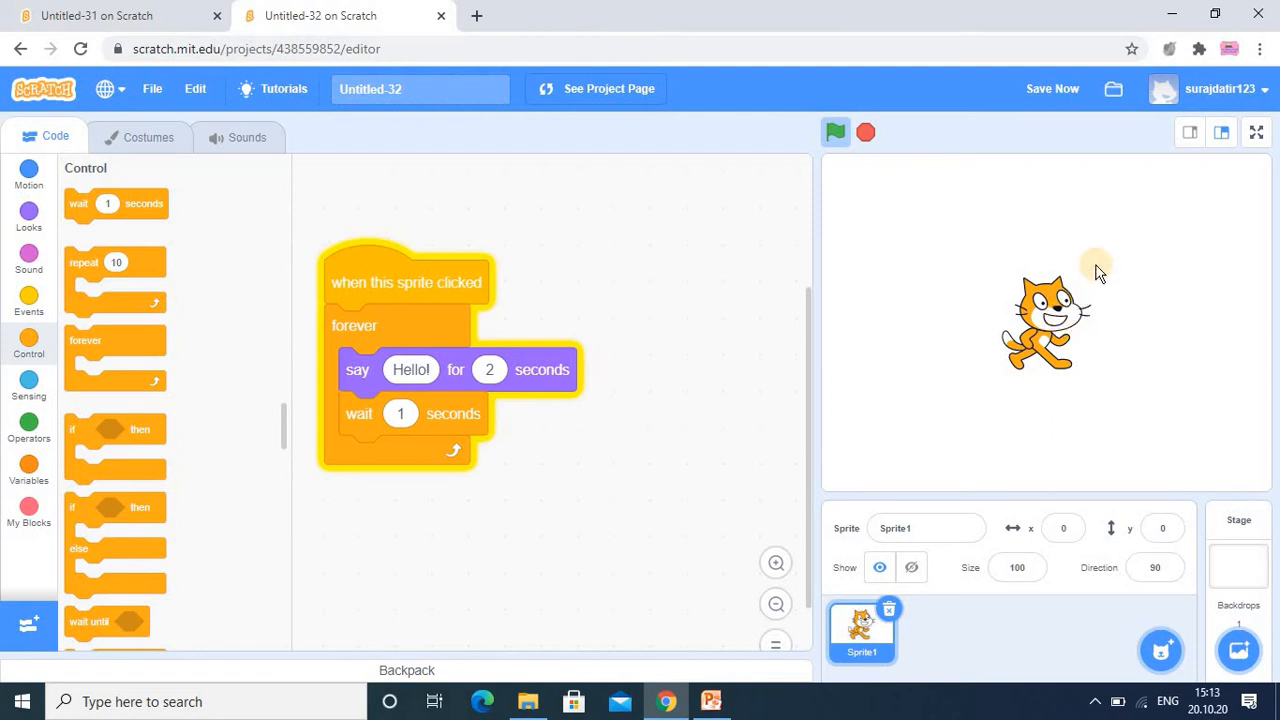
Click the cat on the stage several times to watch it say 'Hello!', then stop the project.
click(1045, 320)
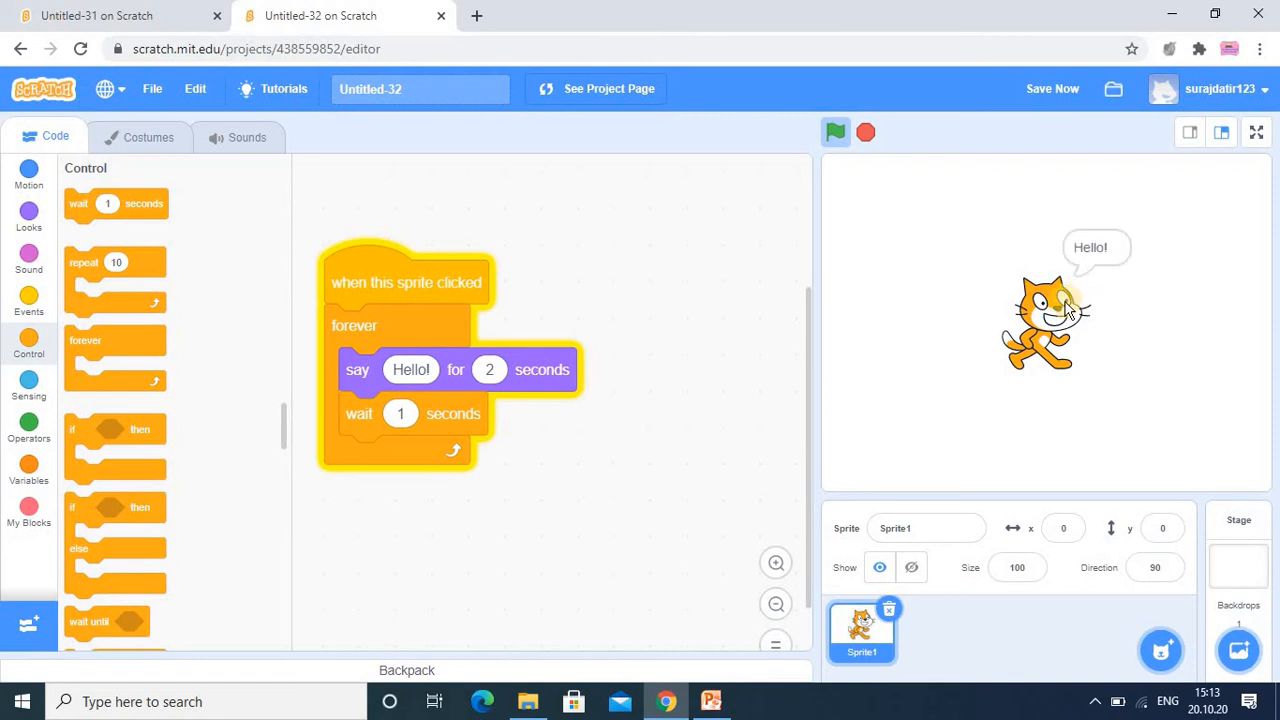
click(1060, 315)
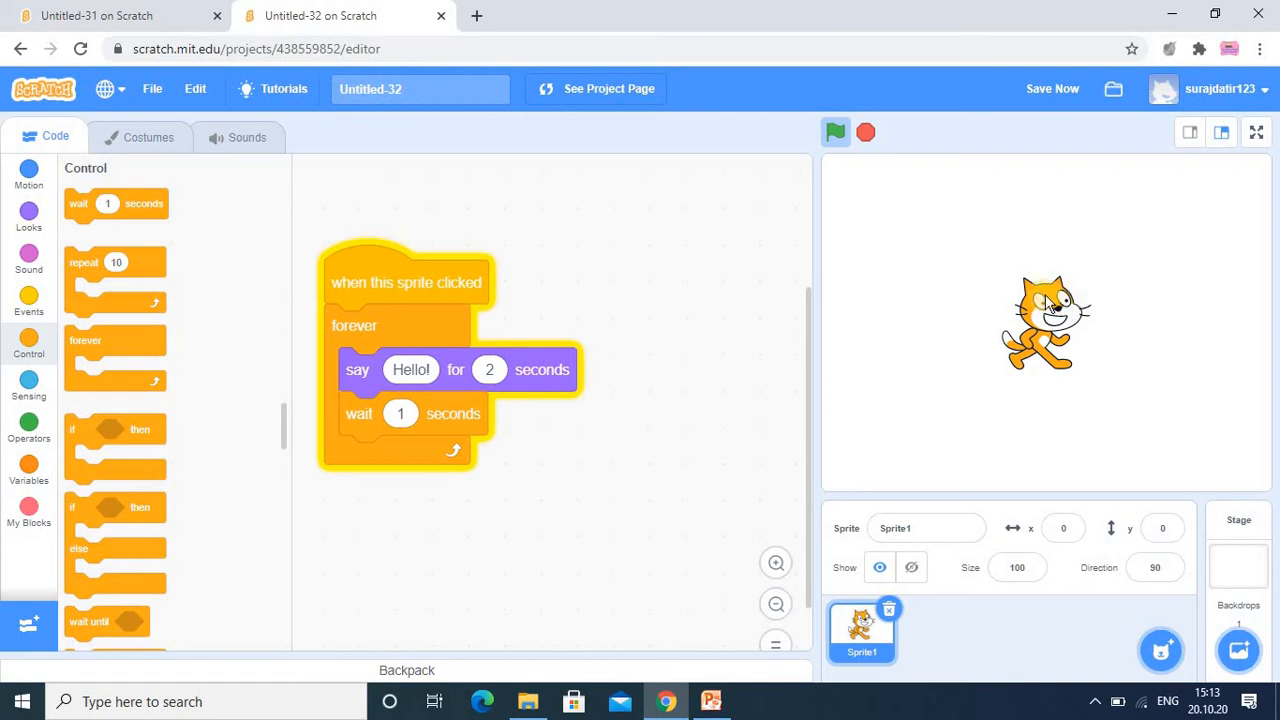
click(1045, 320)
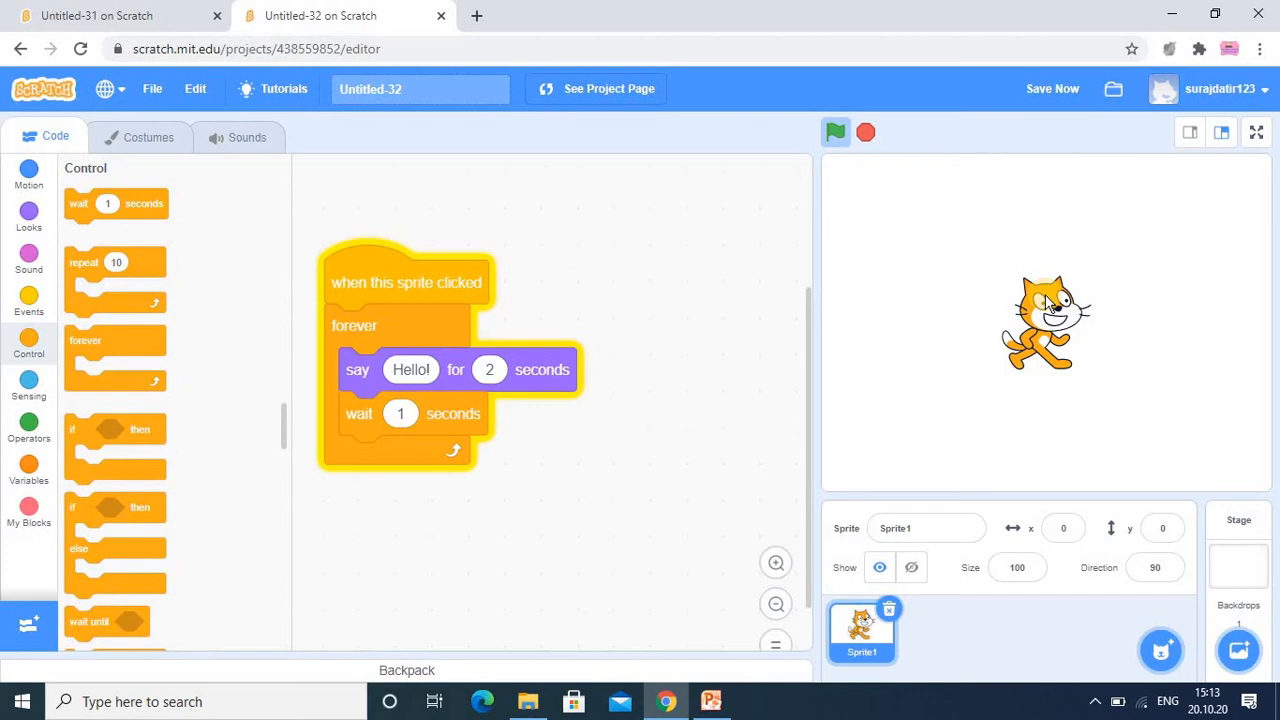
click(1045, 320)
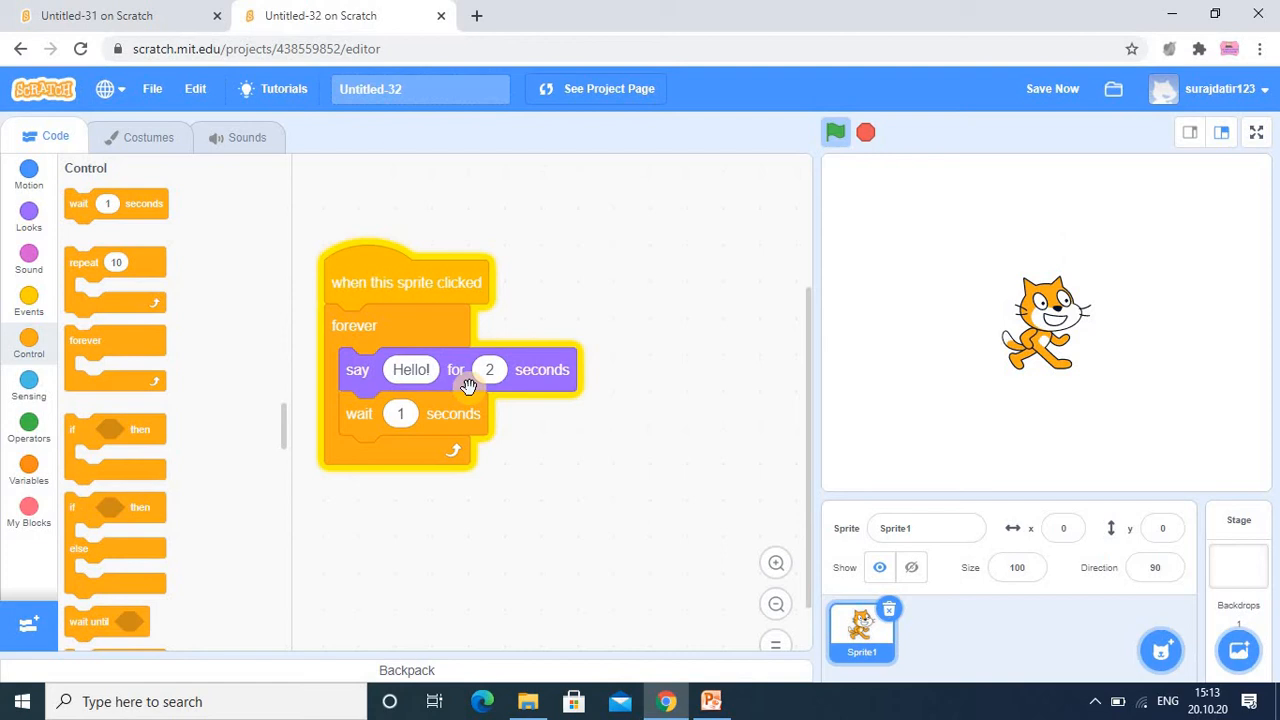
click(1045, 320)
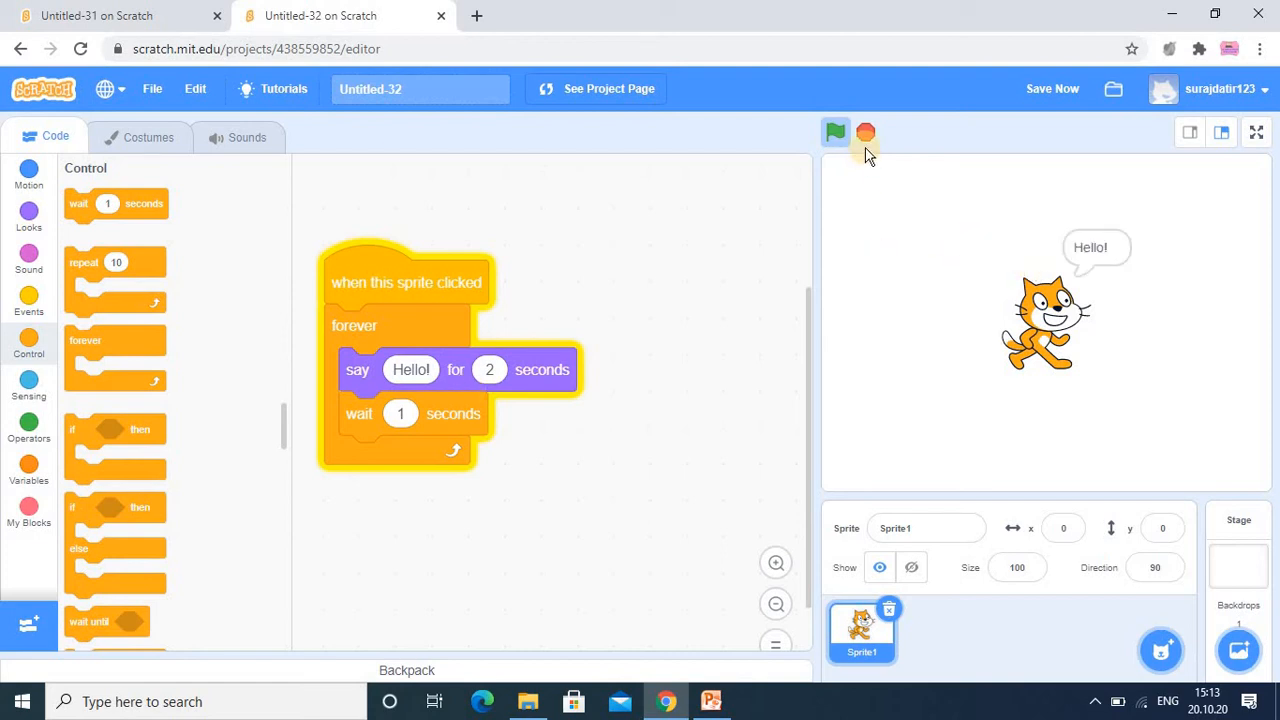
click(865, 131)
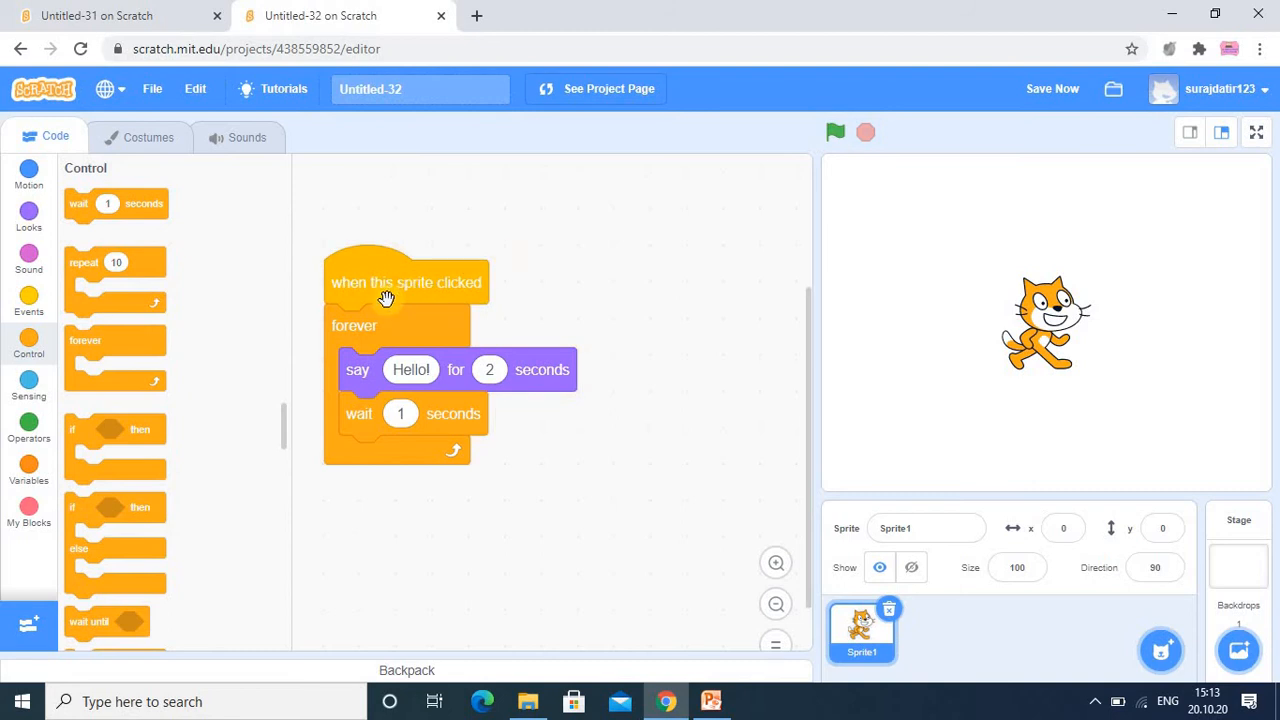
mouse_move(387, 290)
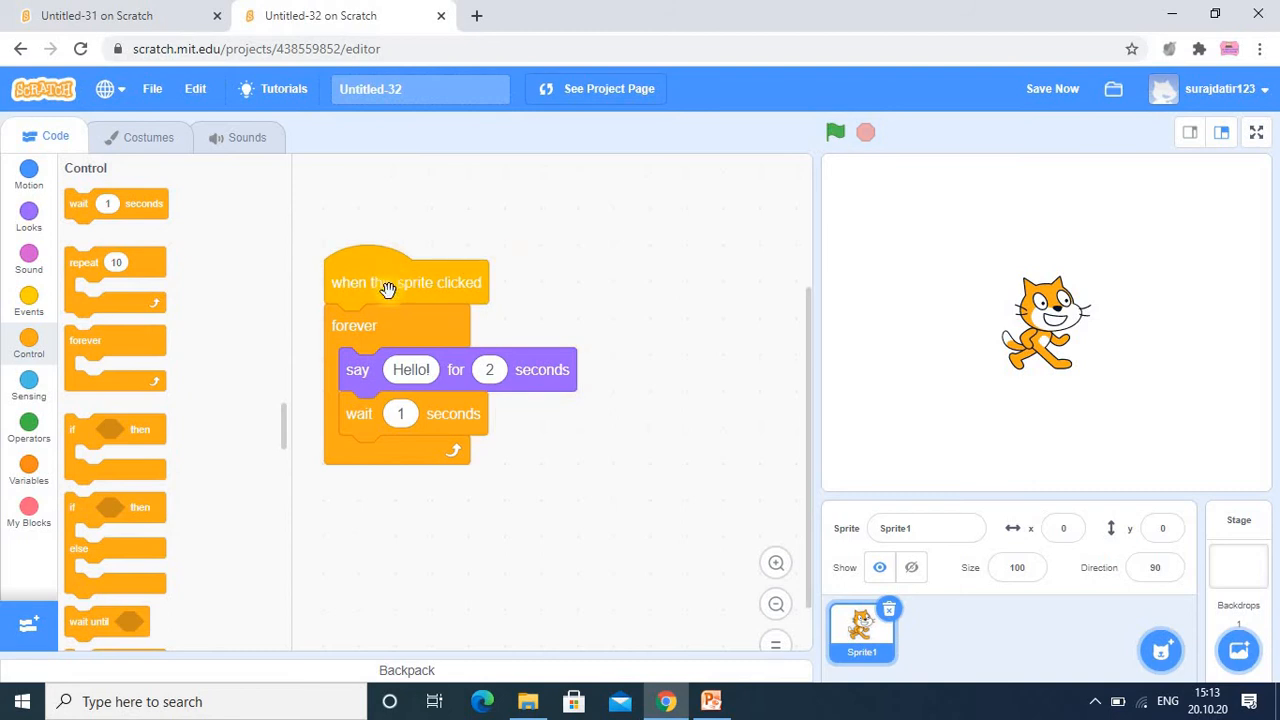
Duplicate the greeting script, change its loop to repeat 3, and detach its trigger block.
right_click(390, 283)
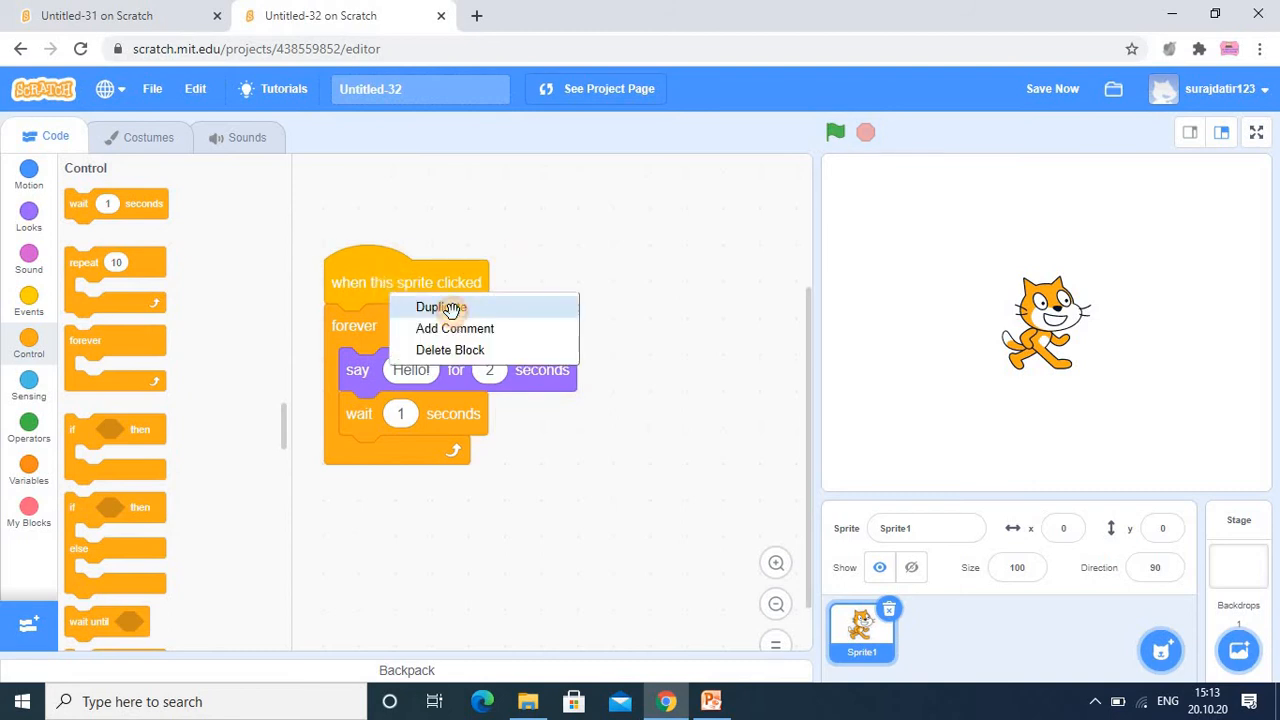
click(440, 307)
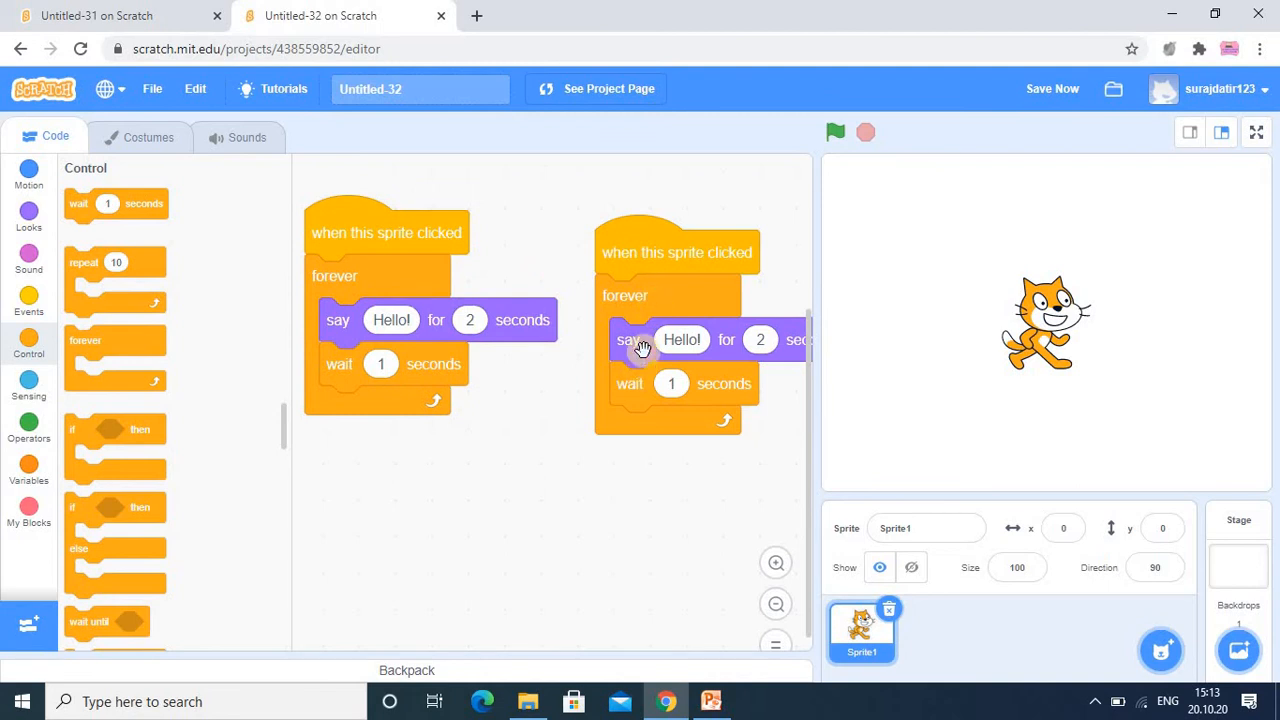
drag(632, 340, 642, 475)
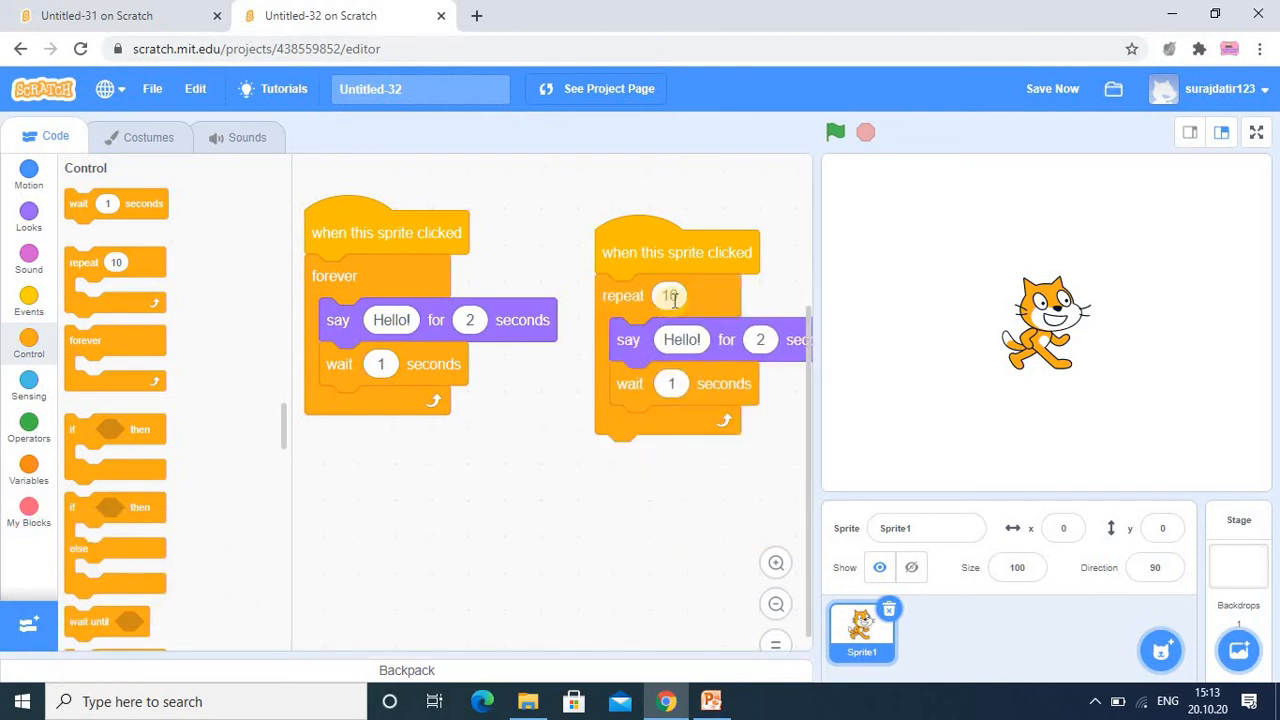
click(668, 296)
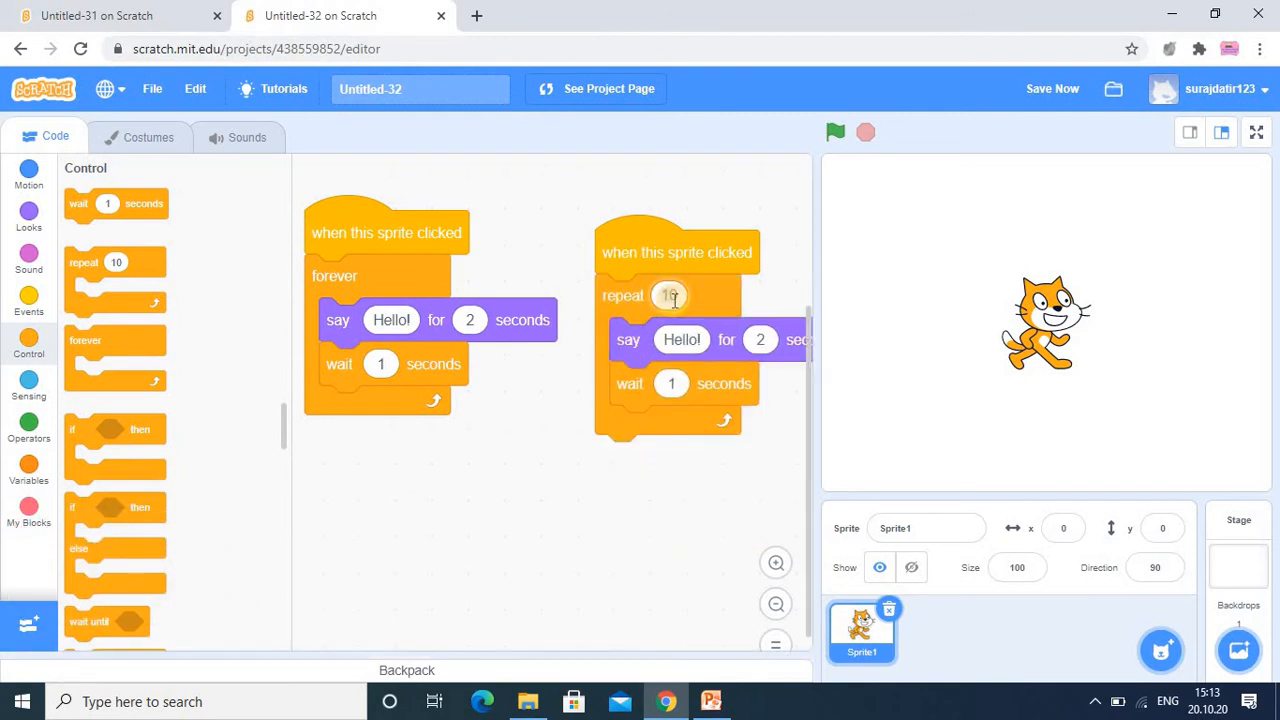
text(3)
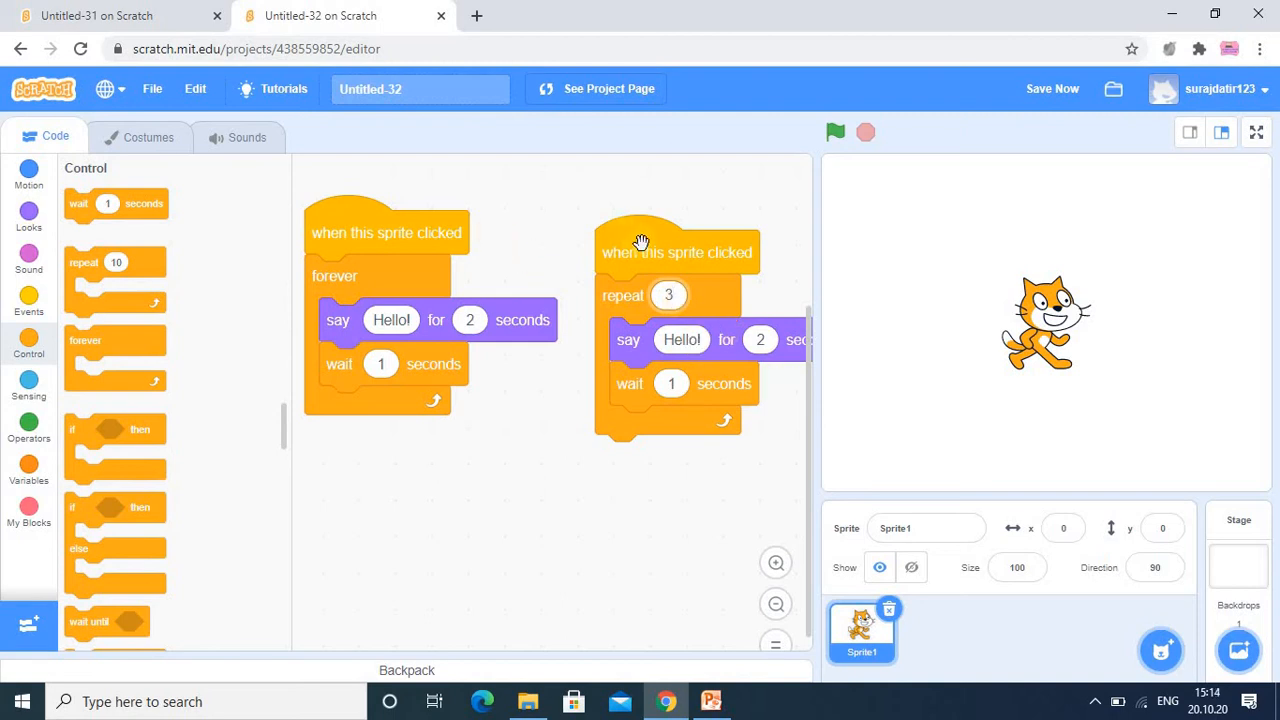
click(678, 252)
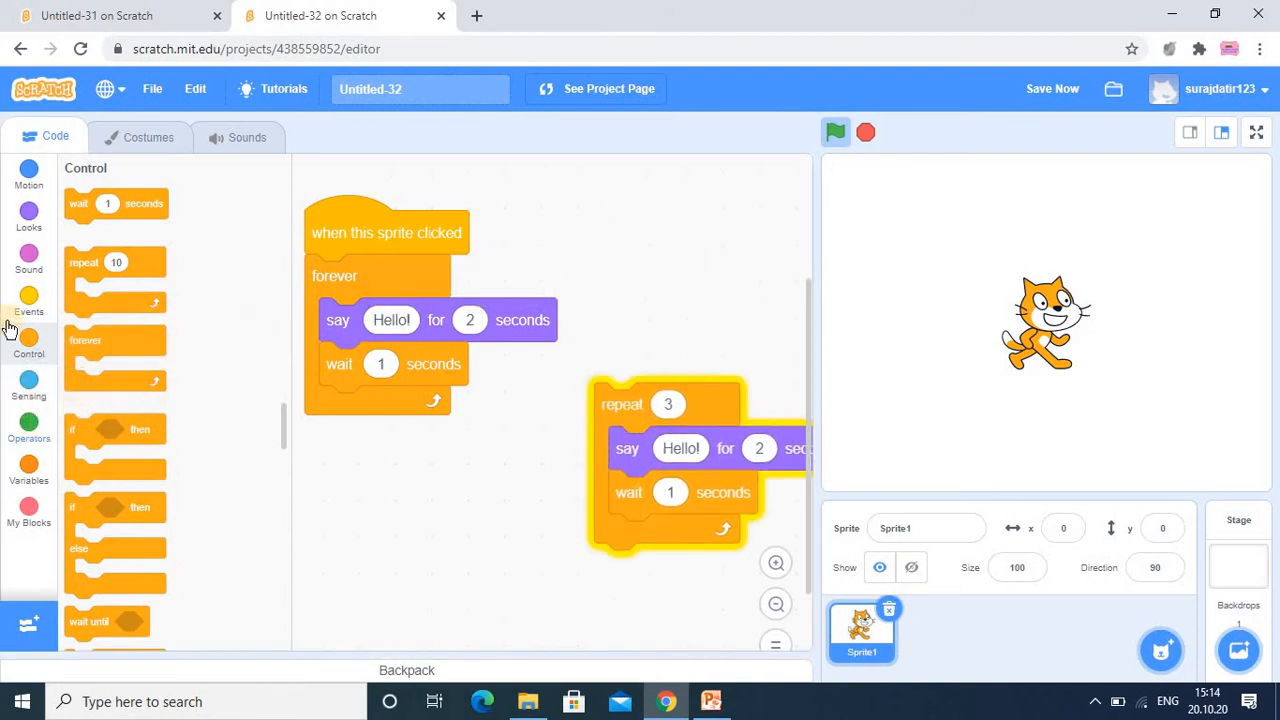
Run the 'when flag clicked' repeat-3 script with the green flag.
click(28, 300)
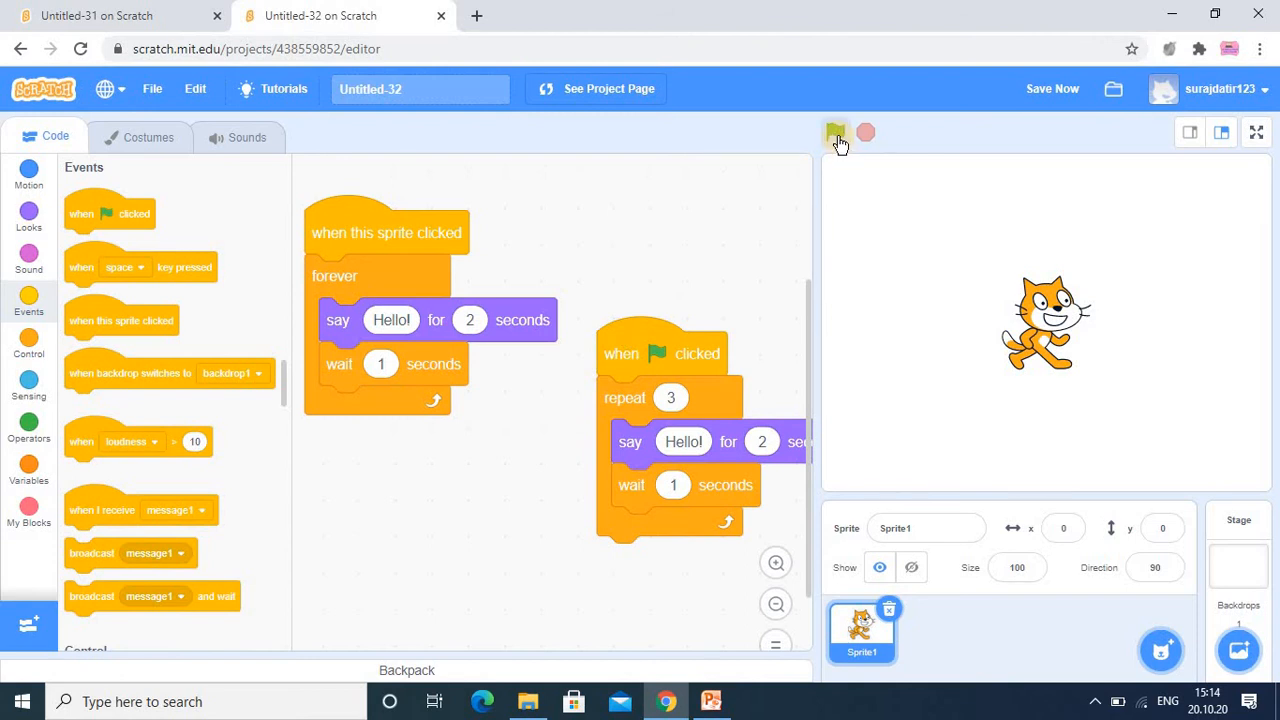
click(835, 132)
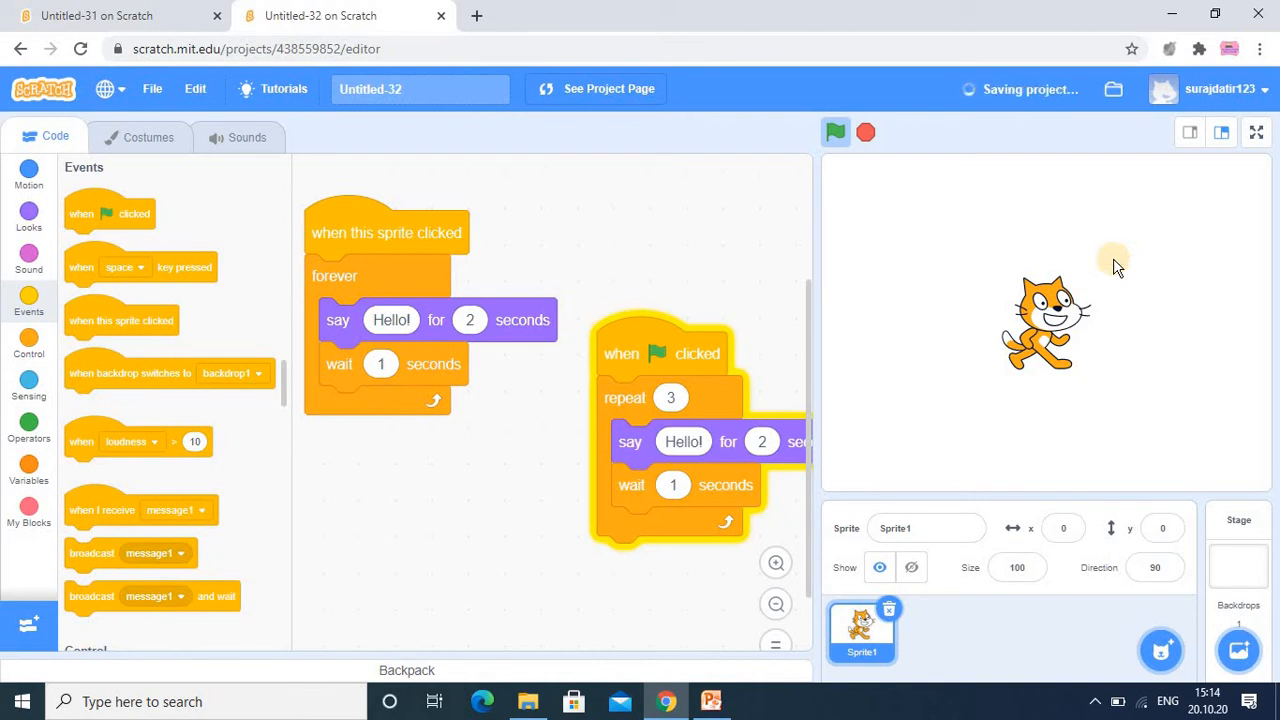
click(835, 131)
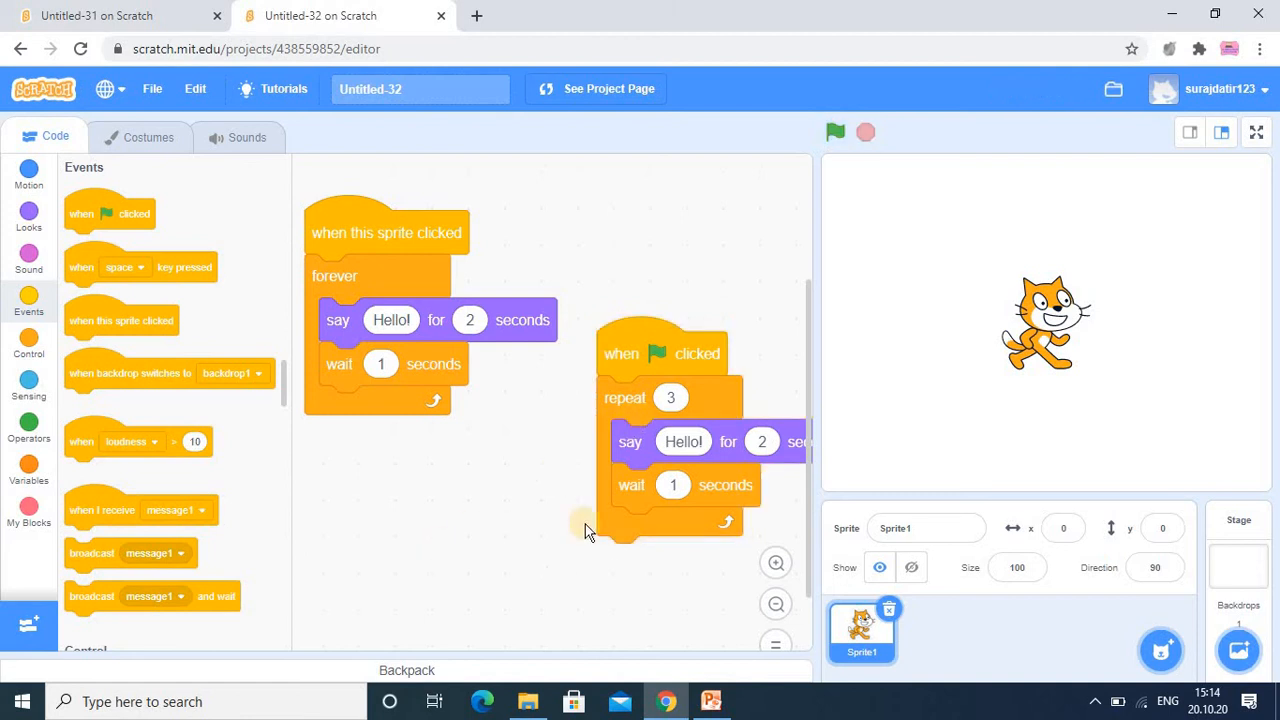
mouse_move(730, 445)
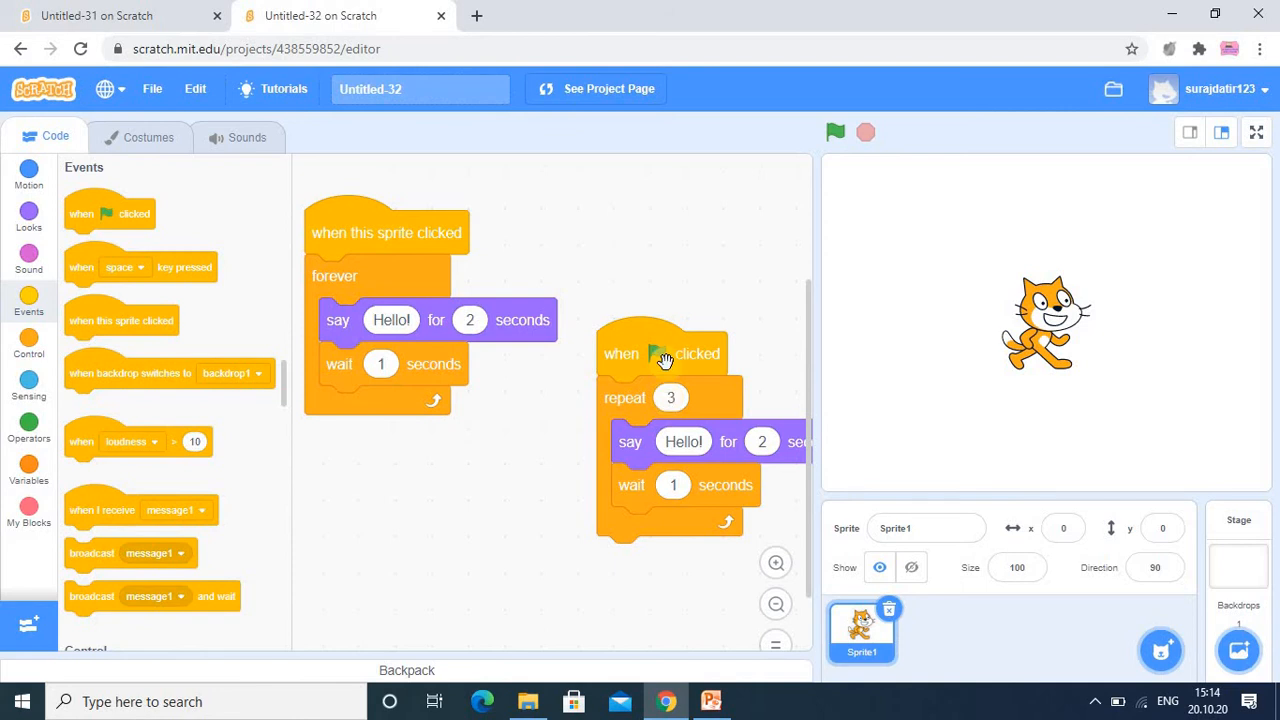
mouse_move(648, 356)
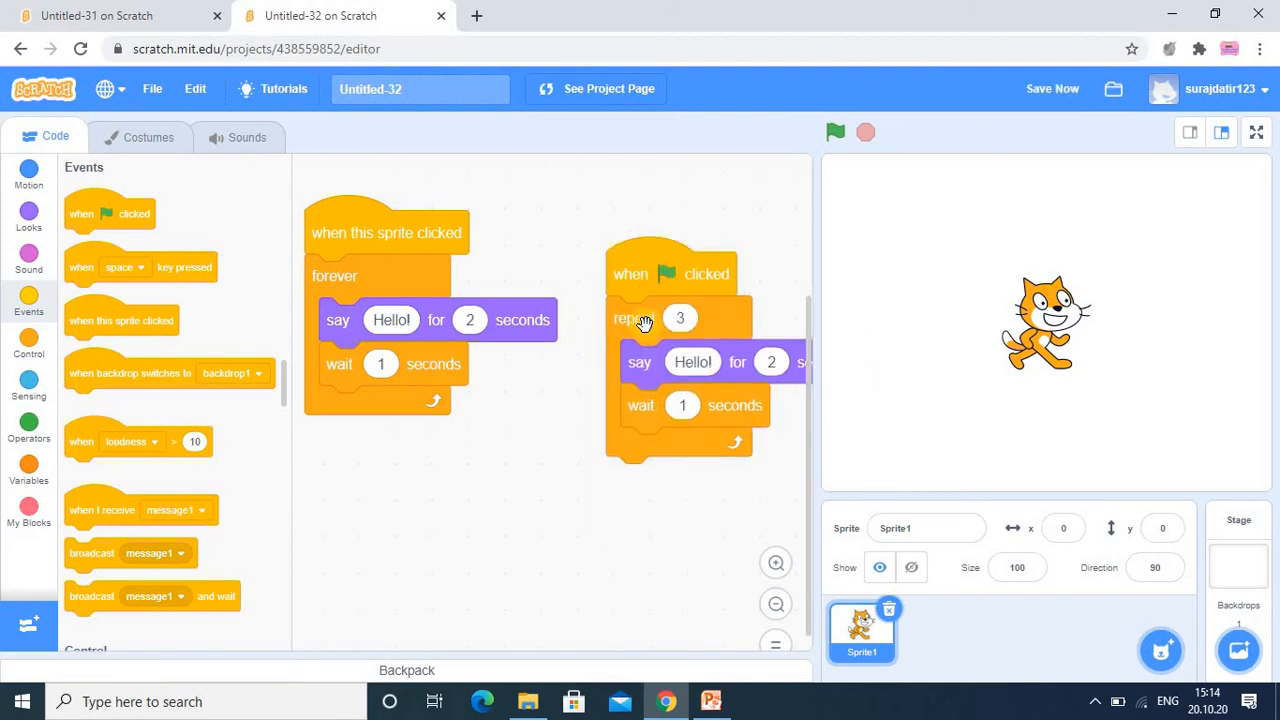
Replace repeat 3 with a repeat until loop containing the say Hello! and wait blocks.
drag(625, 318, 630, 401)
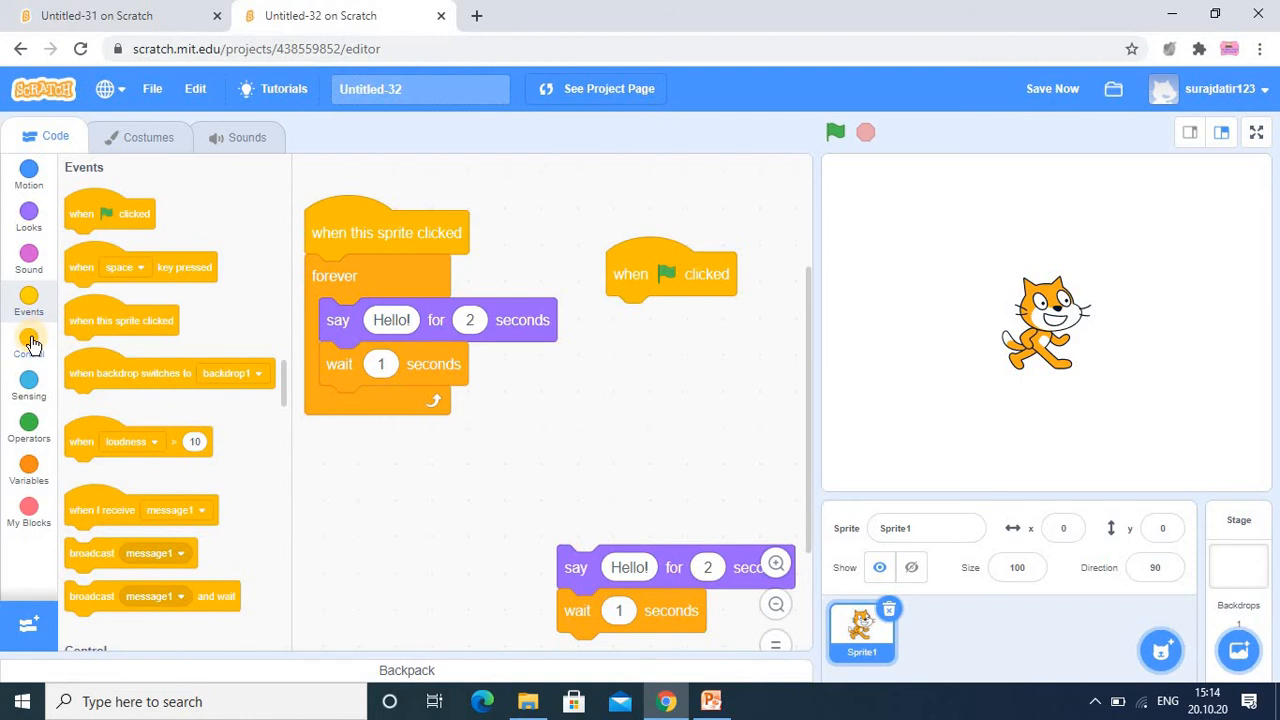
click(28, 344)
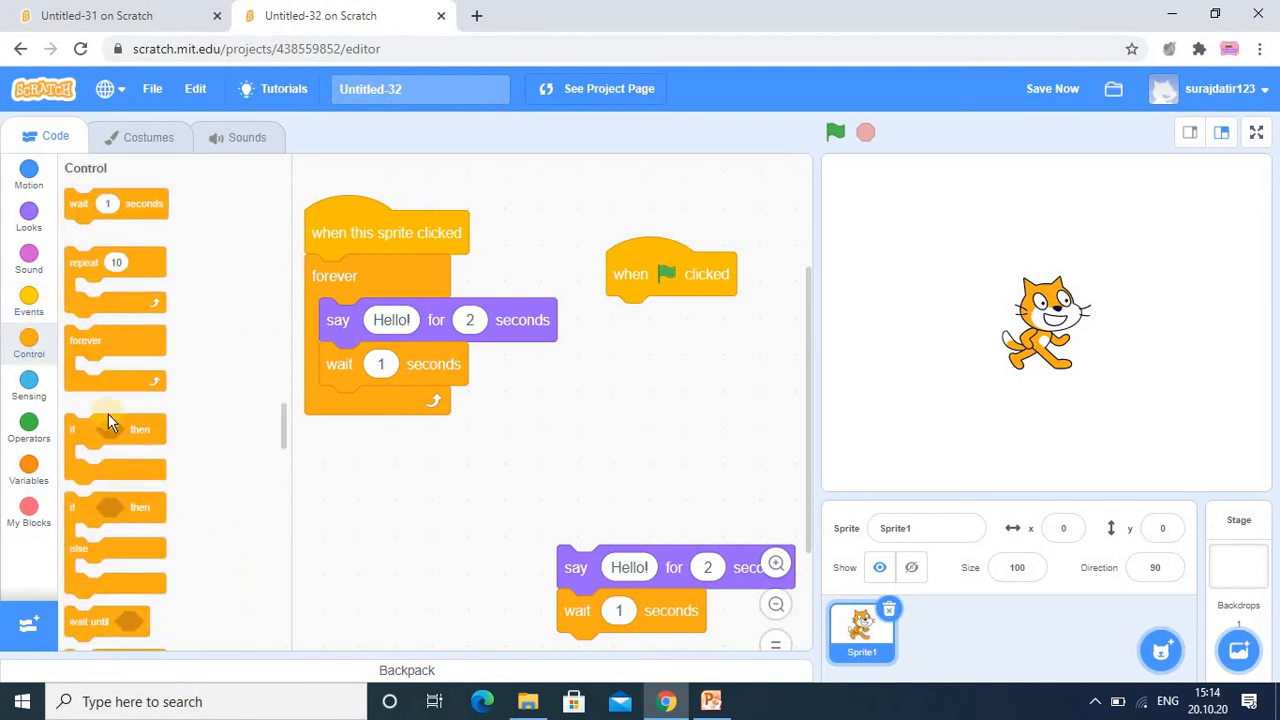
mouse_move(285, 443)
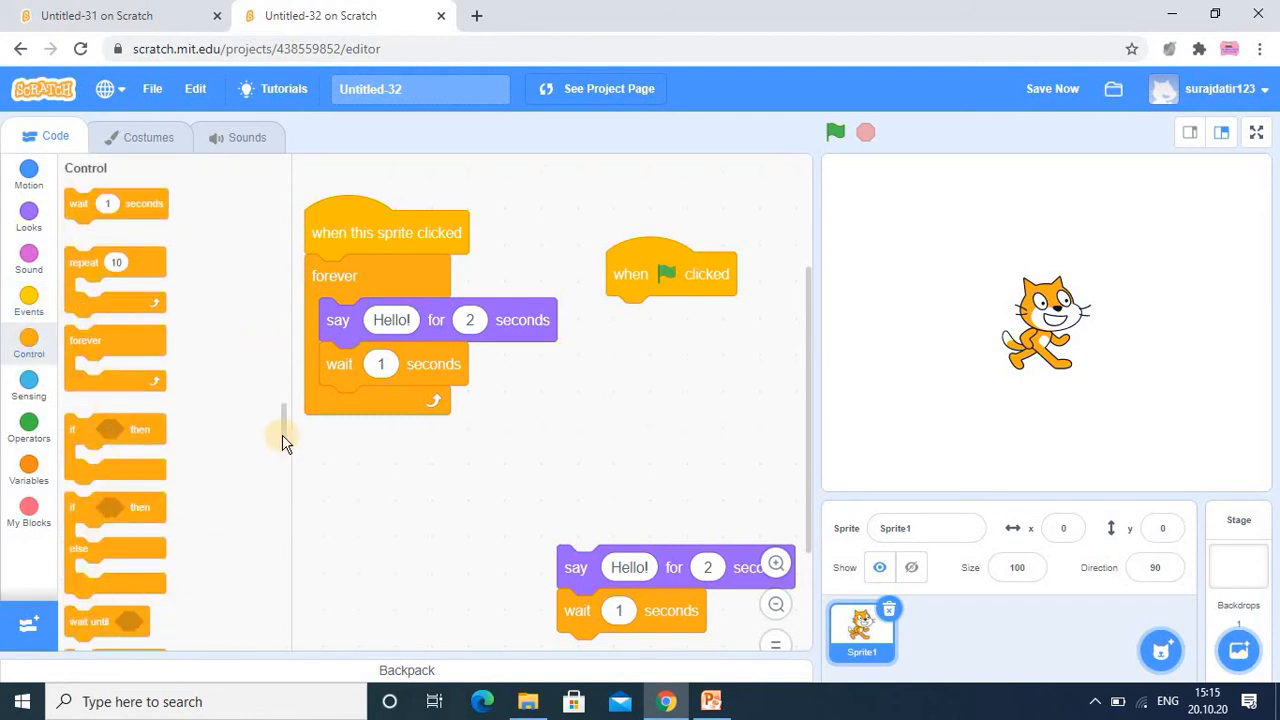
scroll(down, 3)
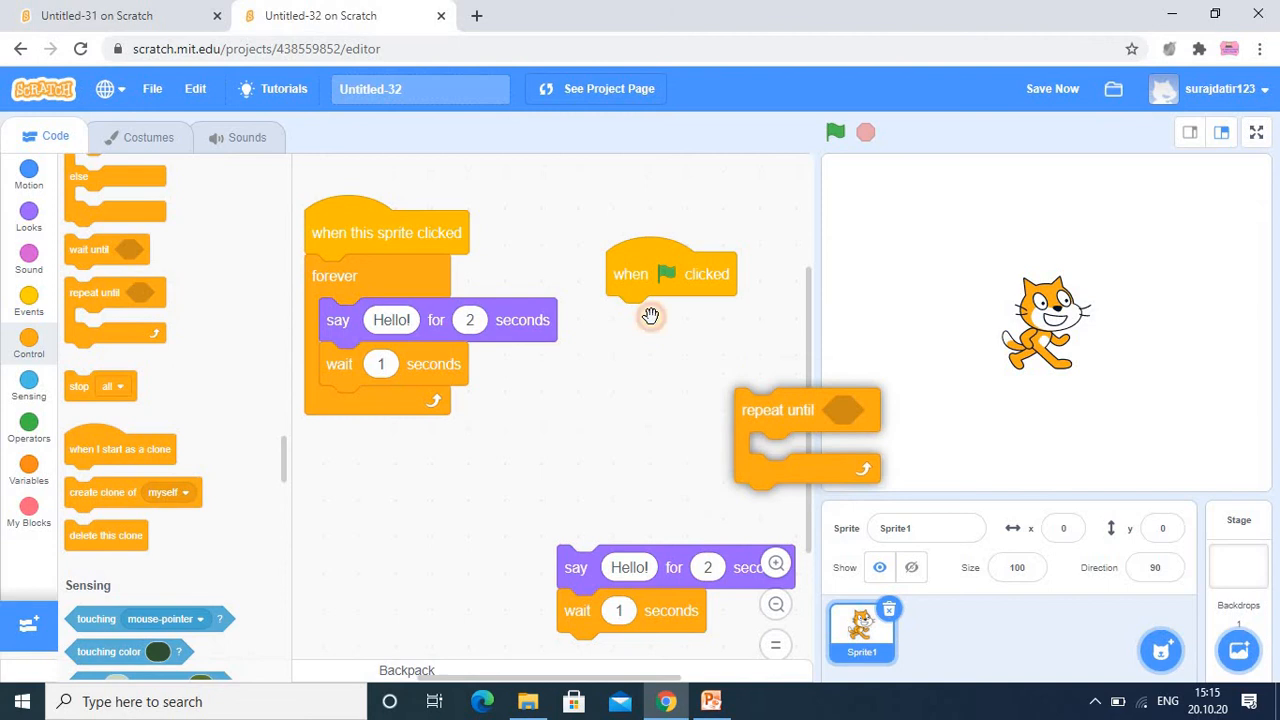
drag(807, 410, 650, 318)
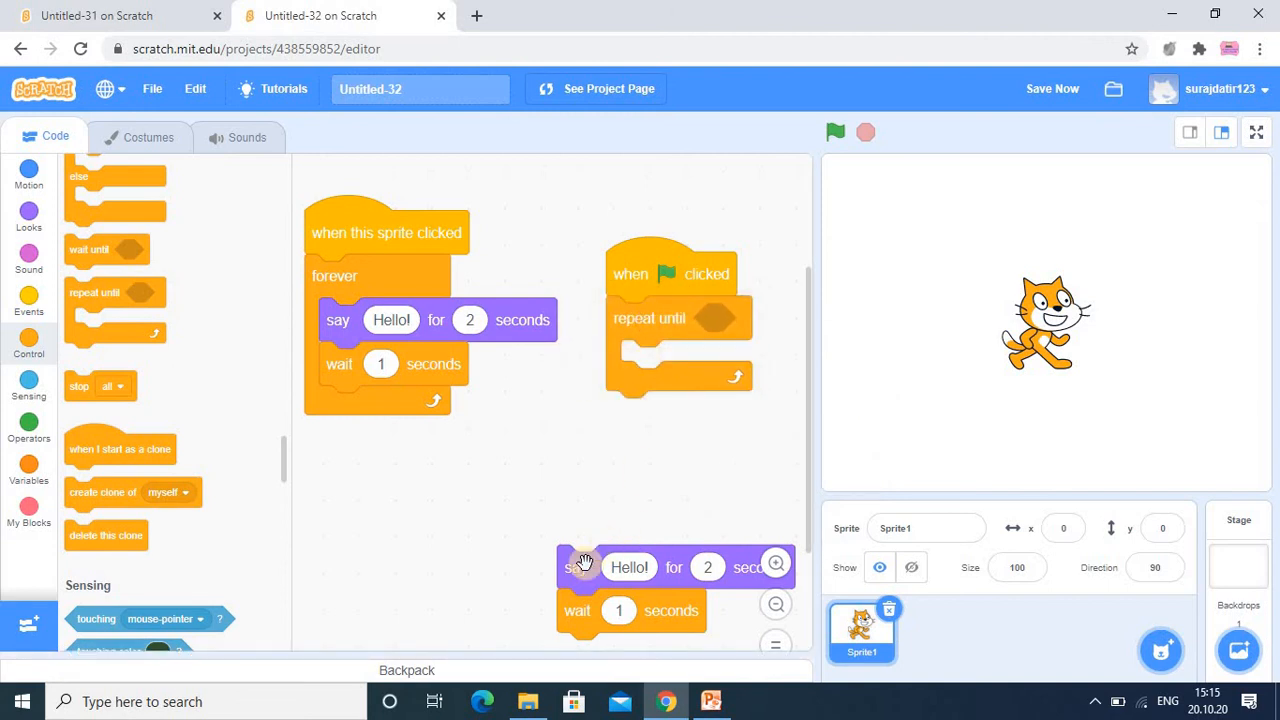
drag(585, 567, 640, 362)
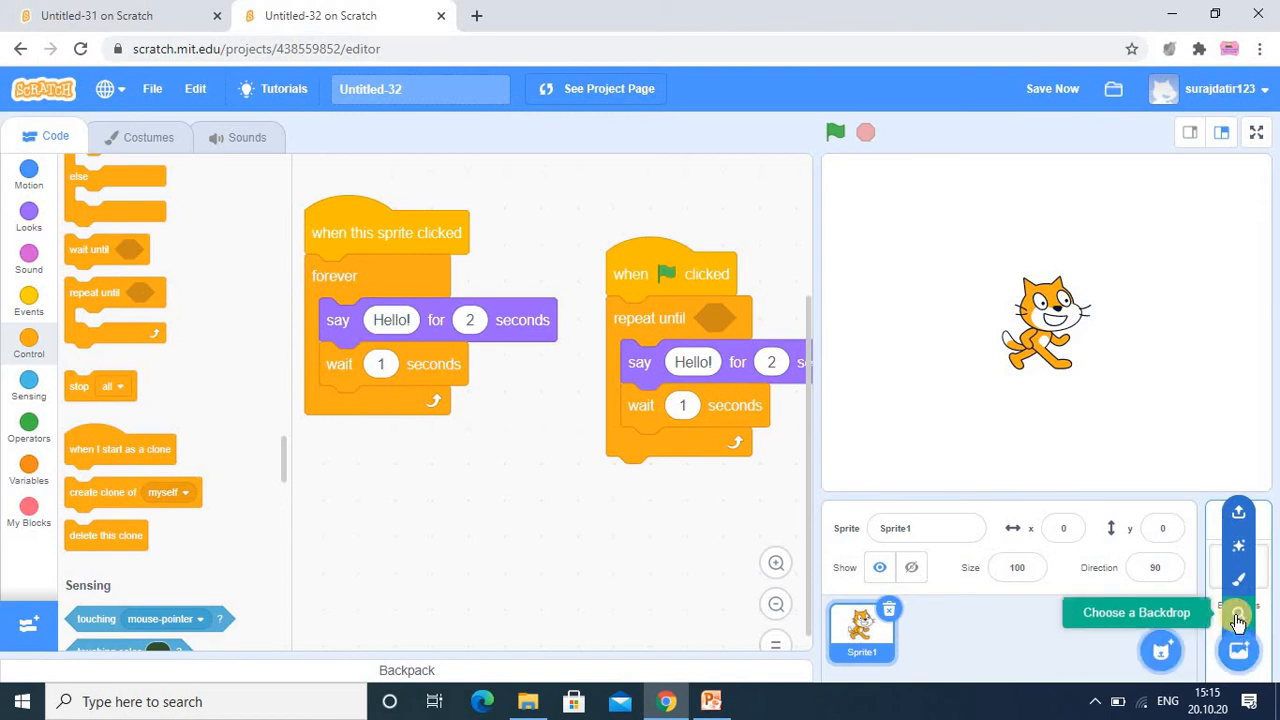
Add the Bedroom backdrop, move the cat to the lower left, and add the Balloon1 sprite.
click(1238, 625)
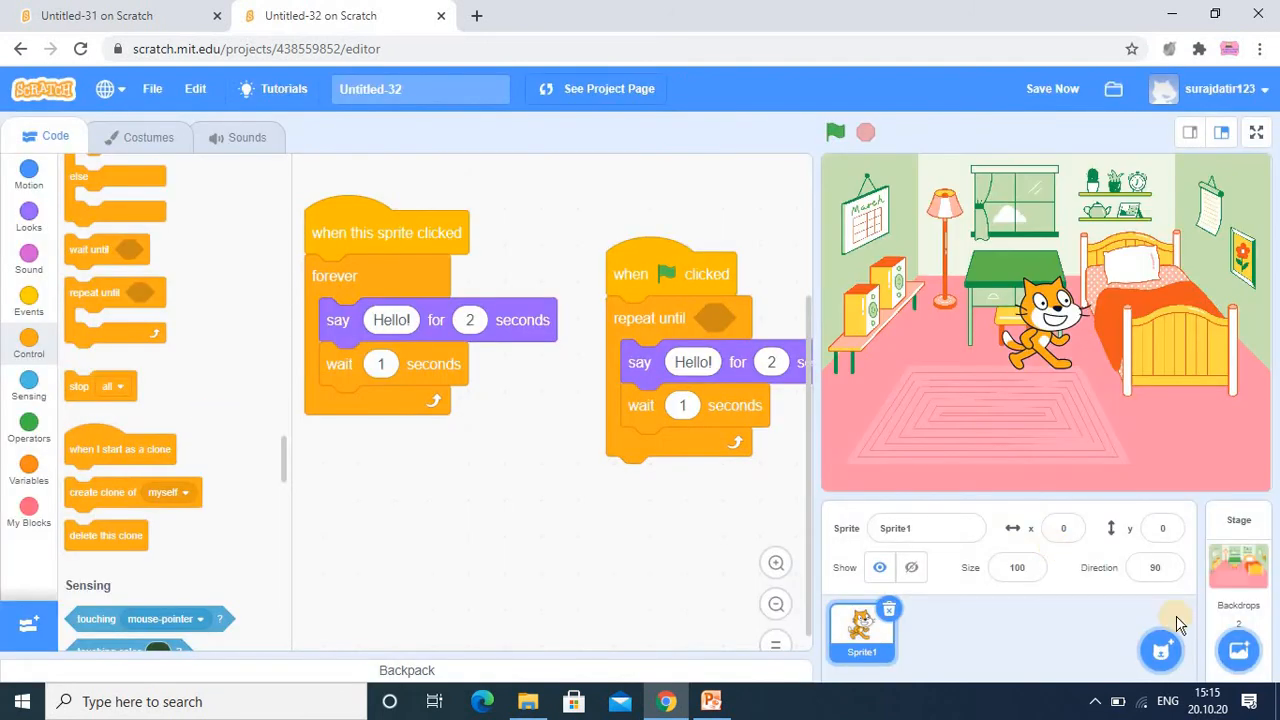
click(835, 131)
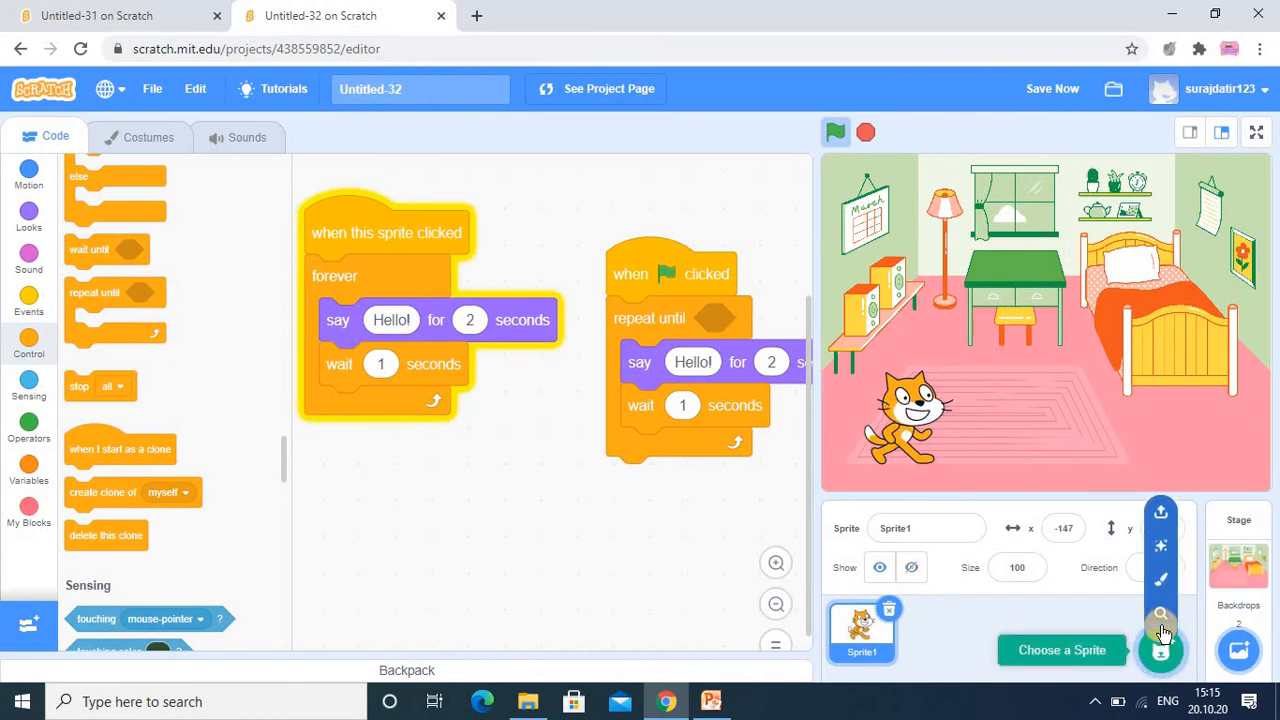
click(1061, 650)
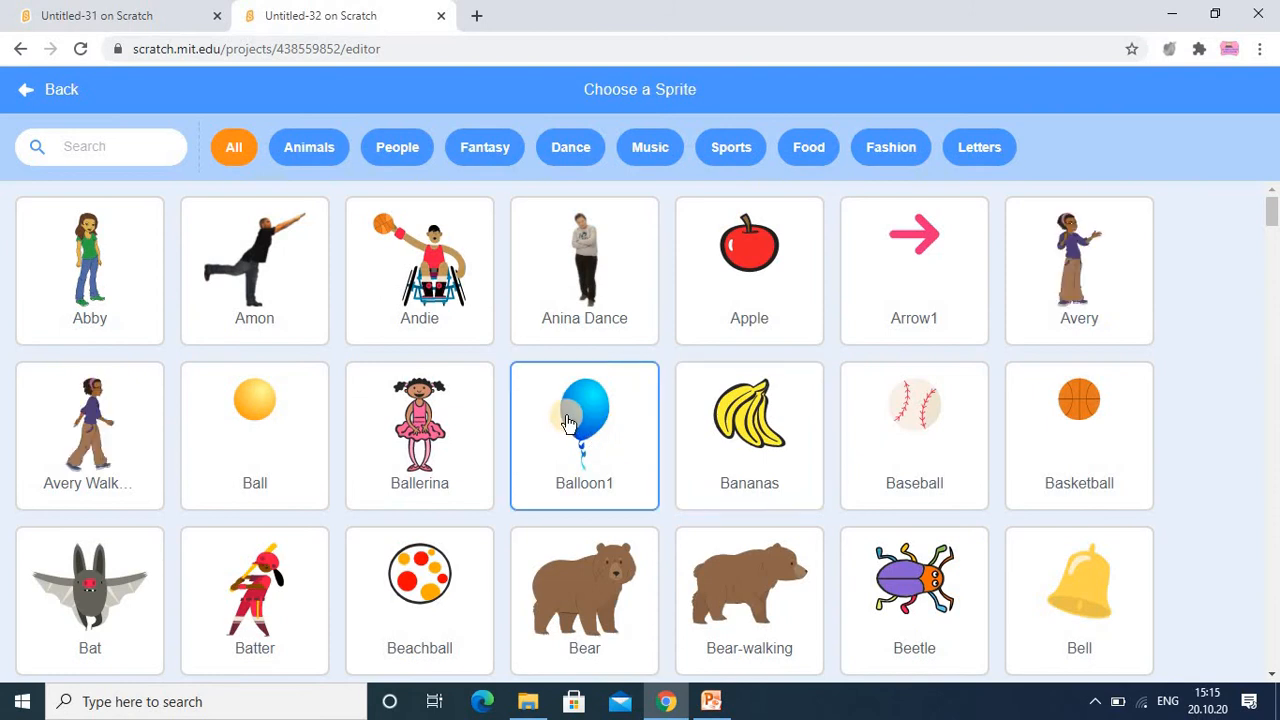
click(584, 435)
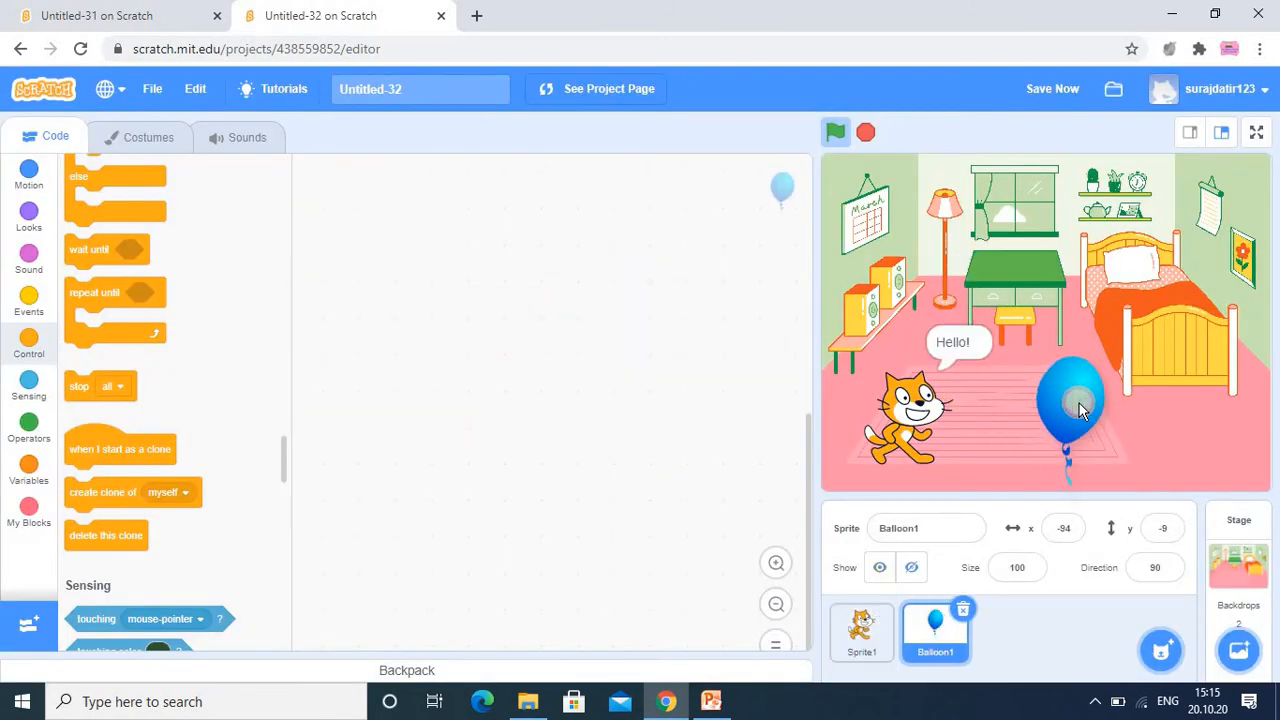
click(861, 632)
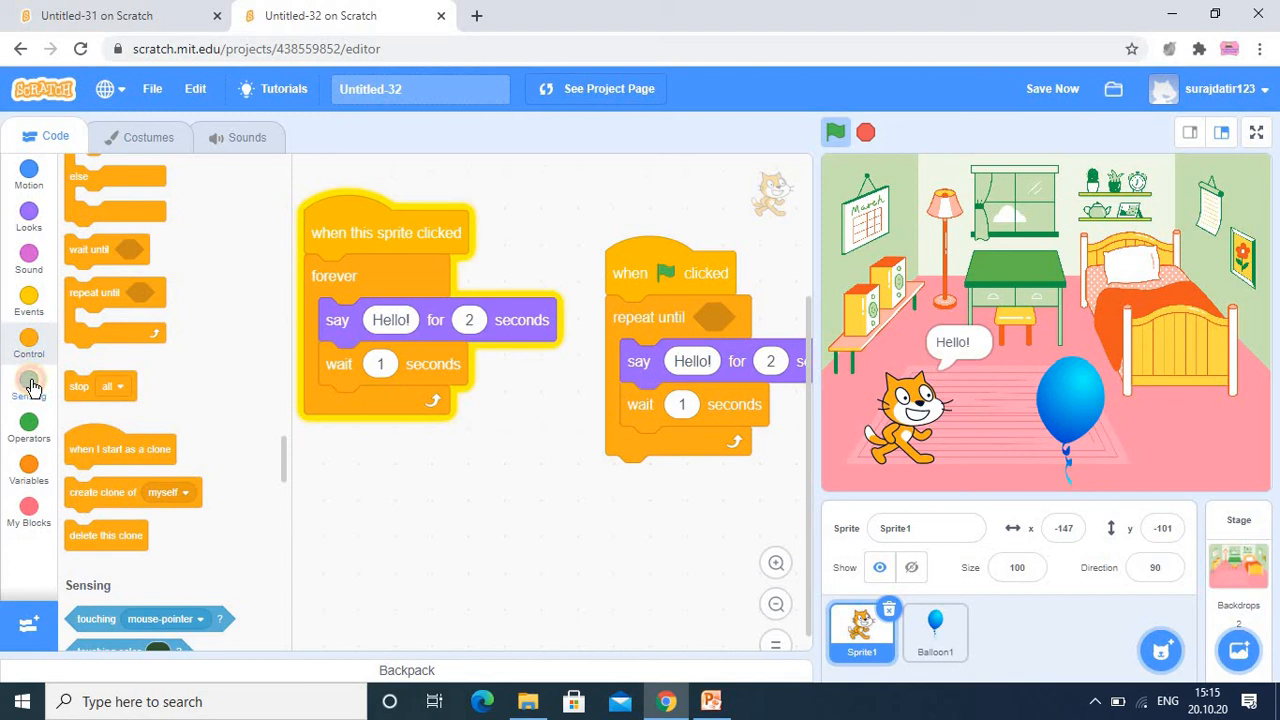
Put a Sensing 'touching Balloon1' condition in the repeat until slot.
click(29, 390)
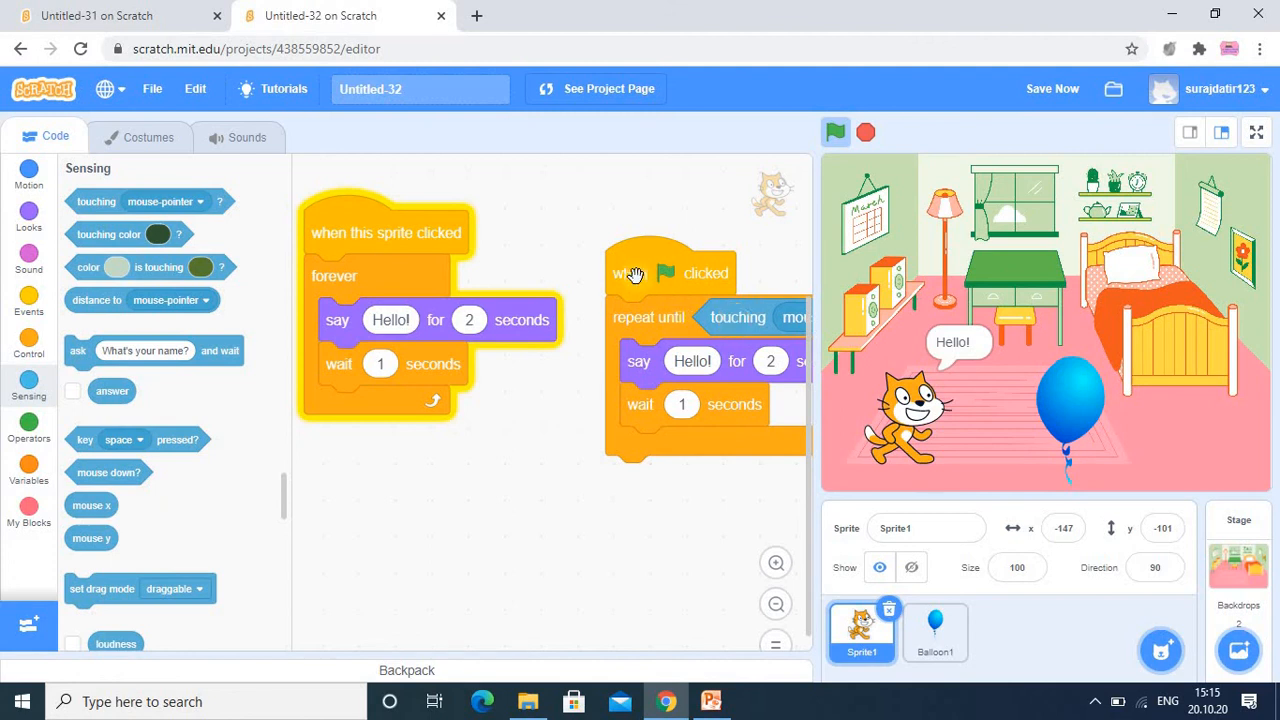
drag(635, 273, 528, 411)
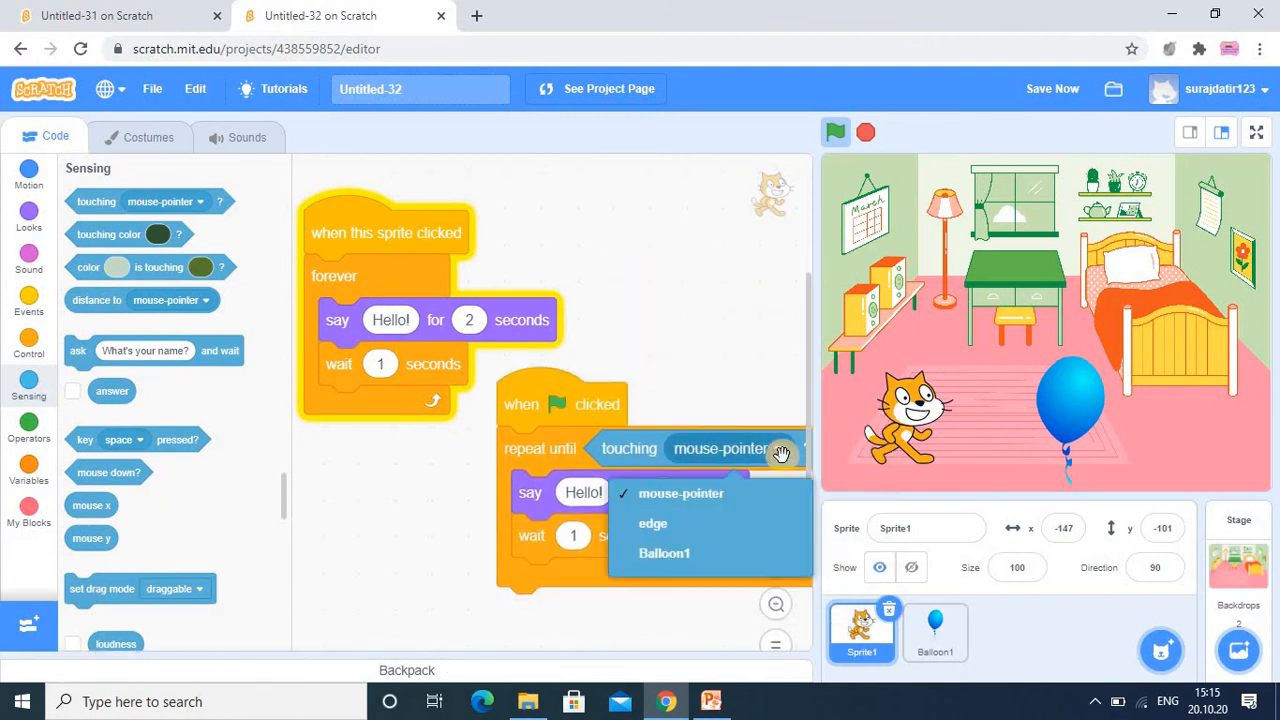
click(664, 553)
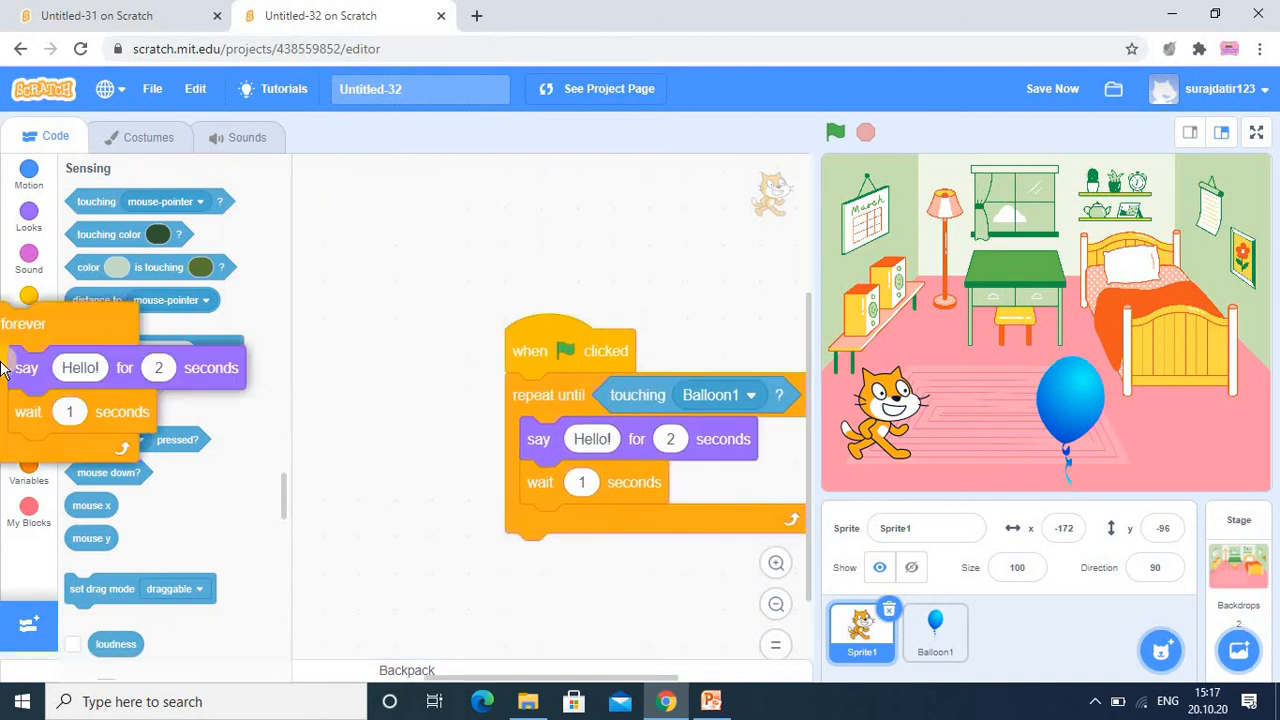
Delete the sprite-clicked forever script, then run the flag script and drag the cat onto the balloon.
drag(570, 350, 415, 215)
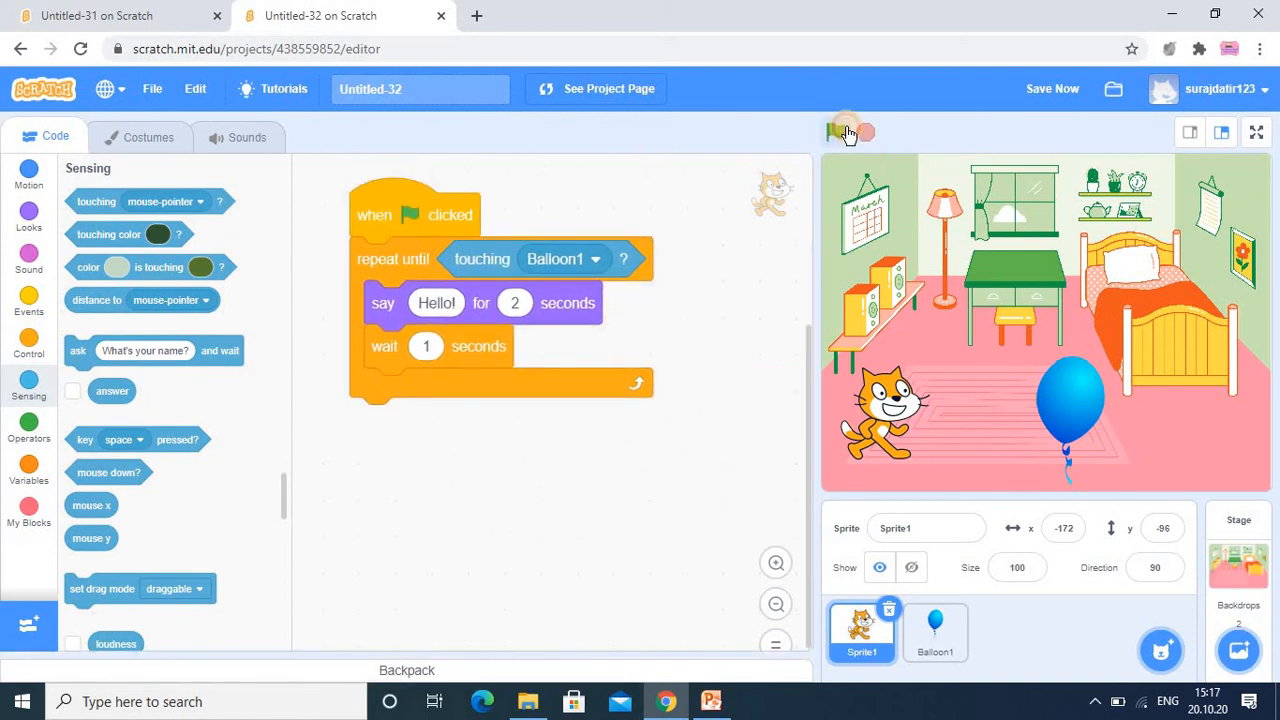
click(836, 131)
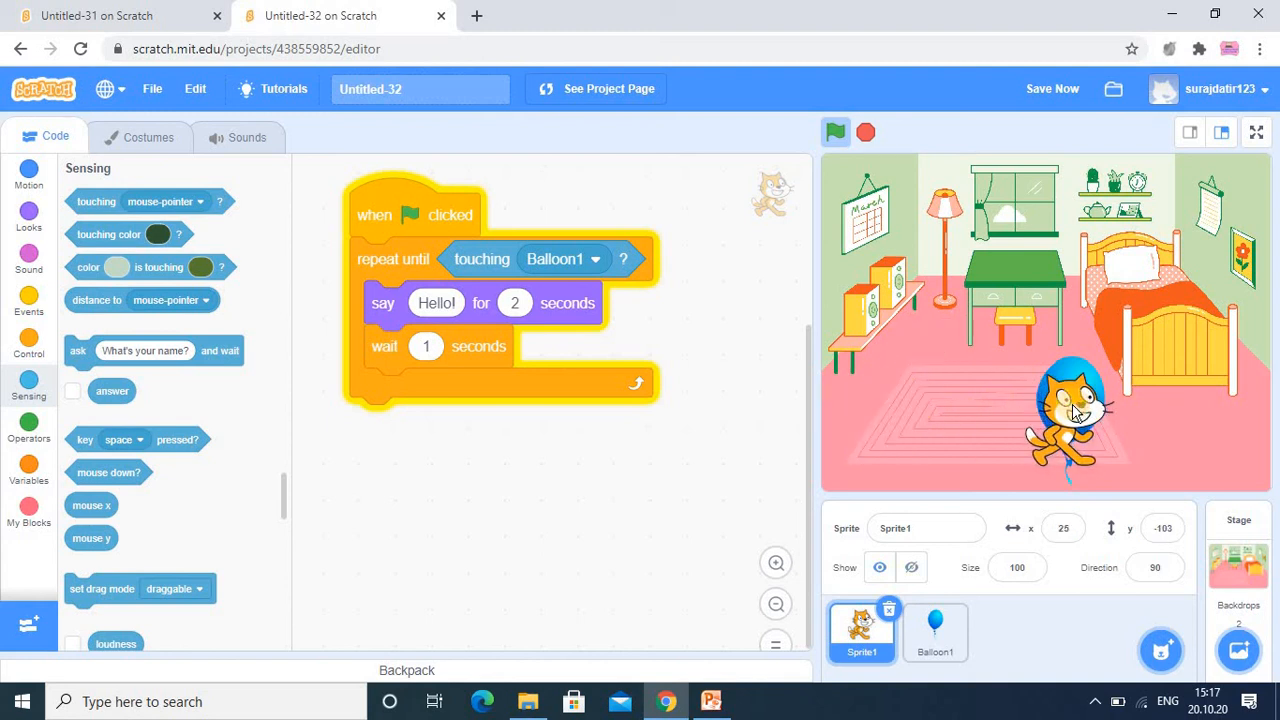
click(865, 132)
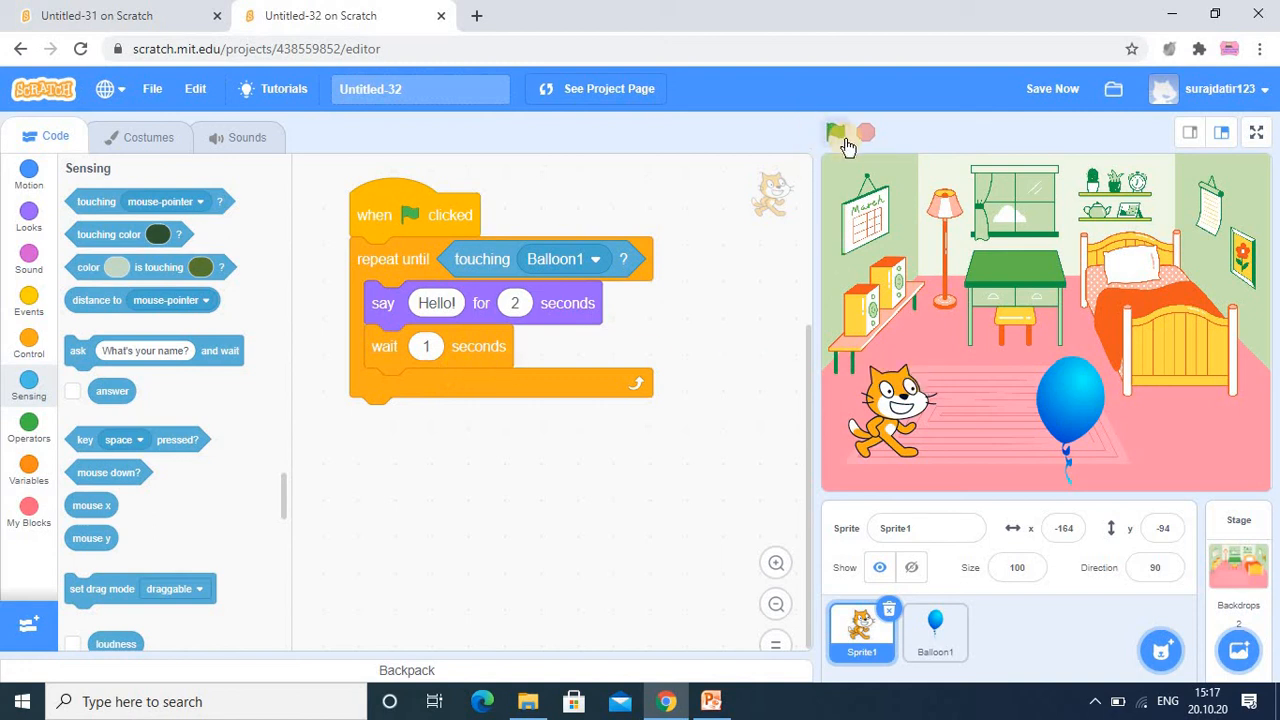
click(836, 131)
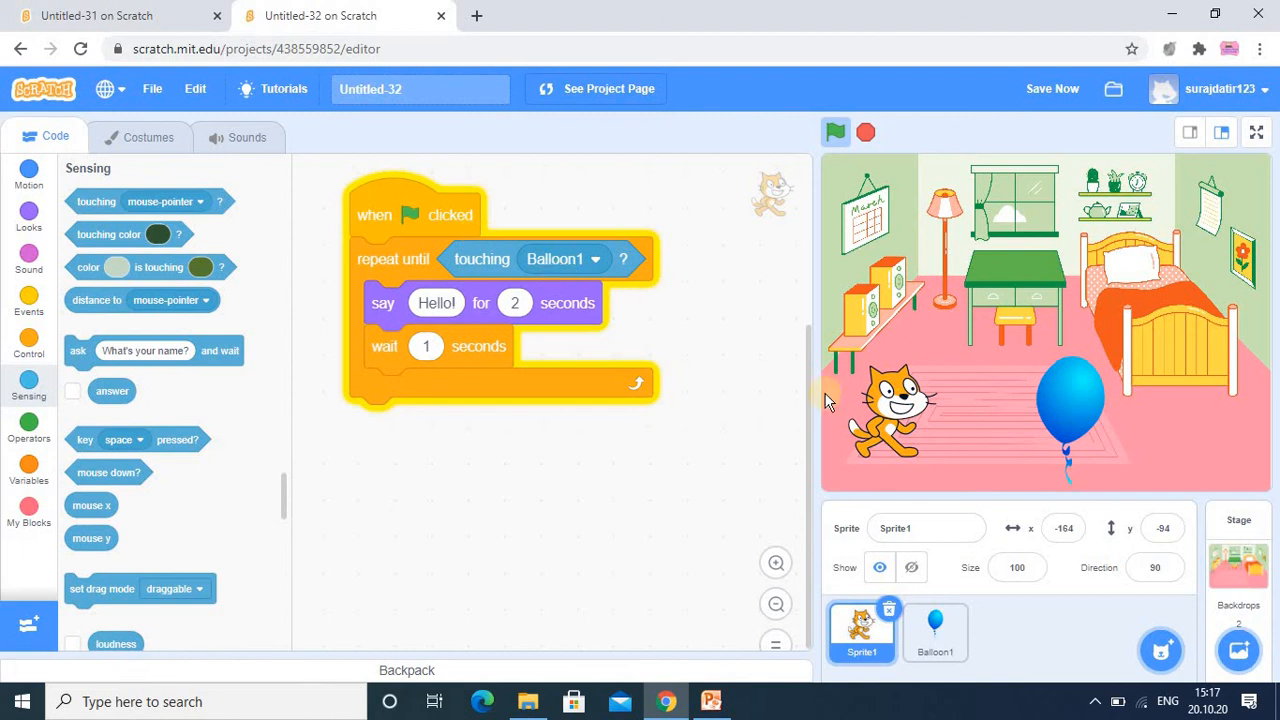
click(835, 132)
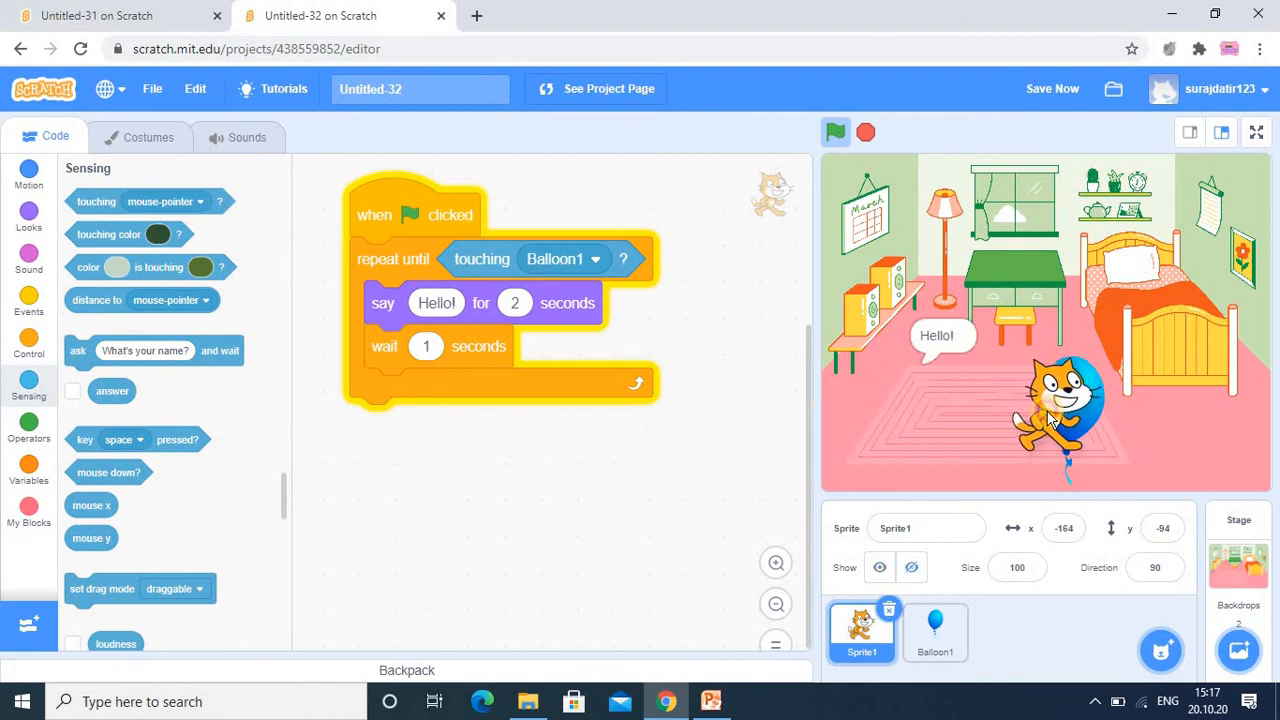
click(836, 131)
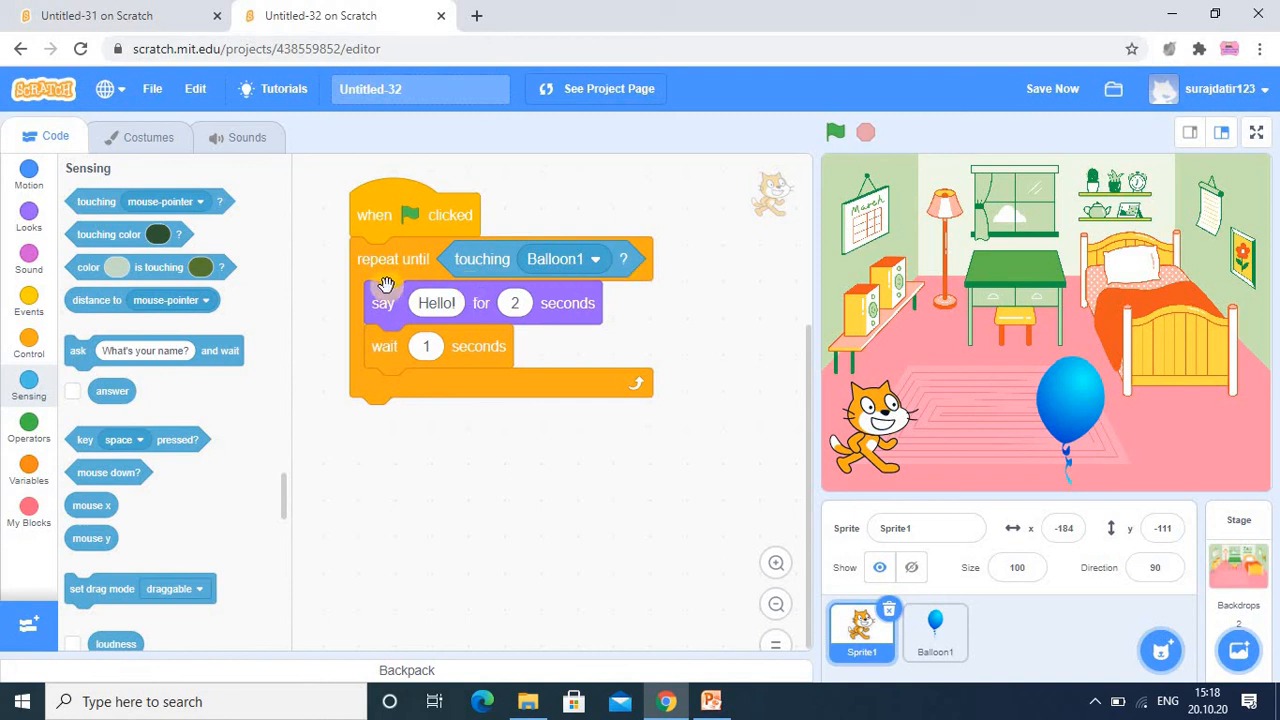
mouse_move(573, 238)
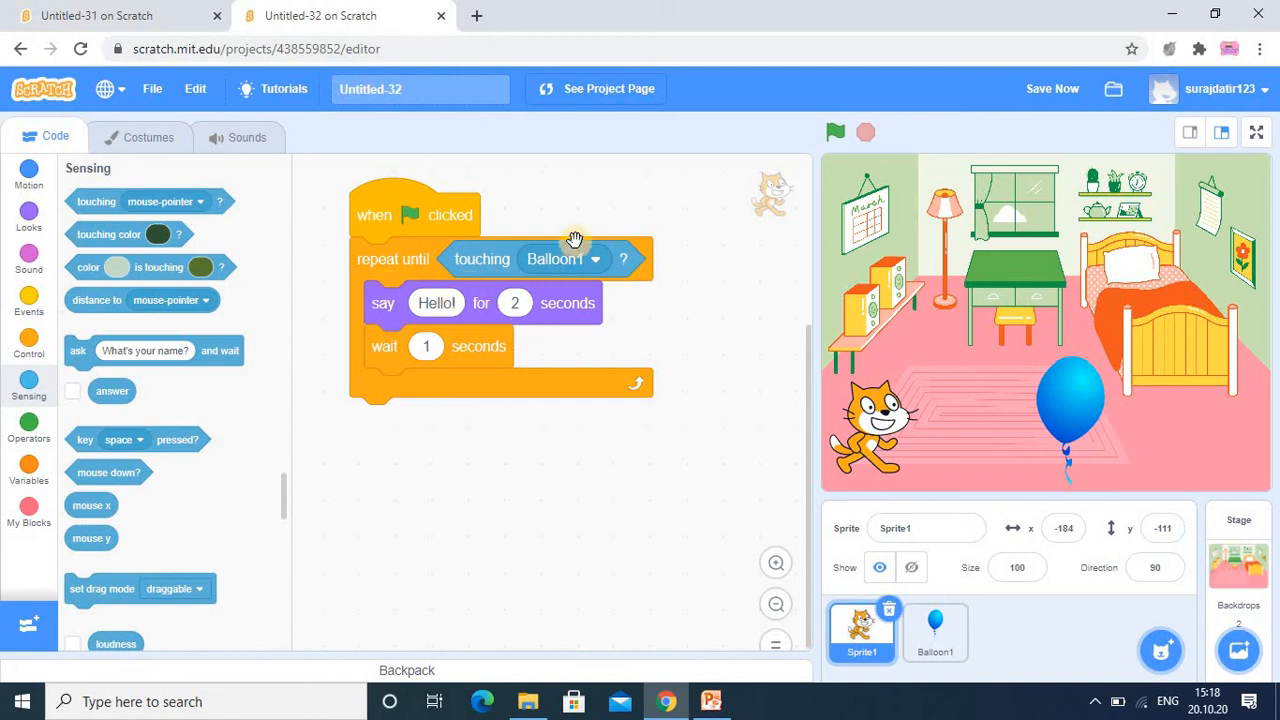
mouse_move(585, 270)
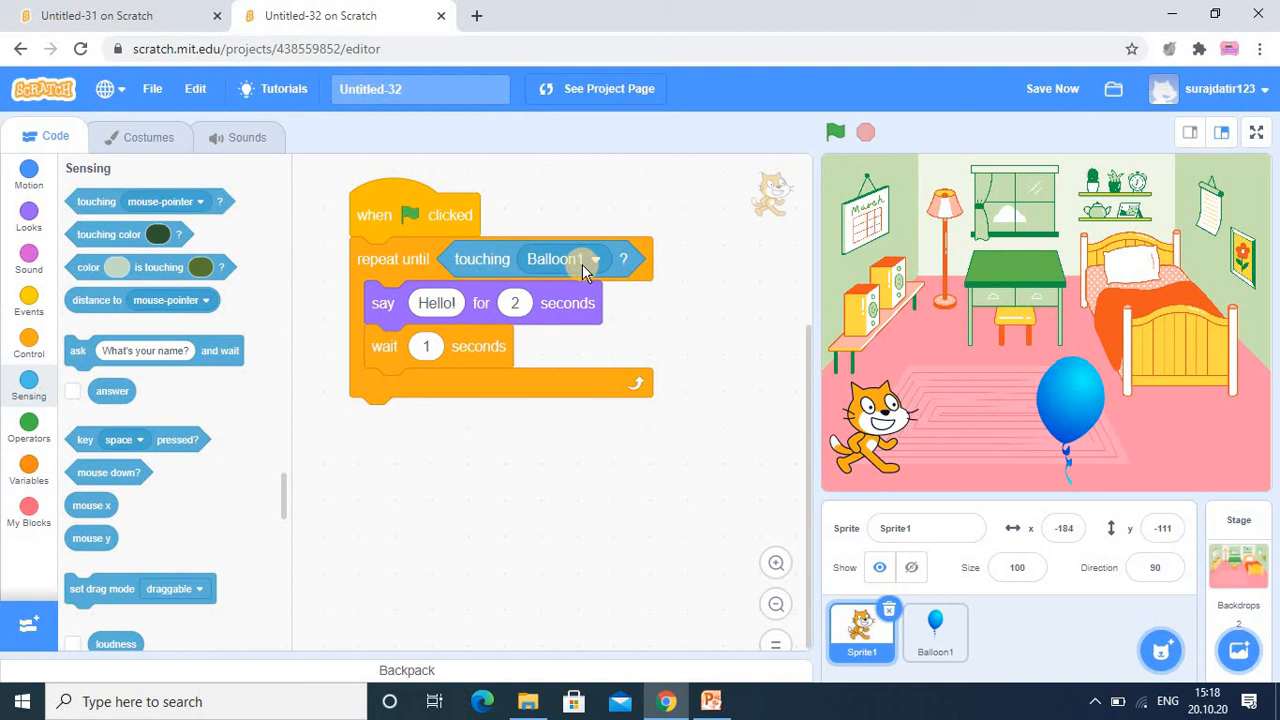